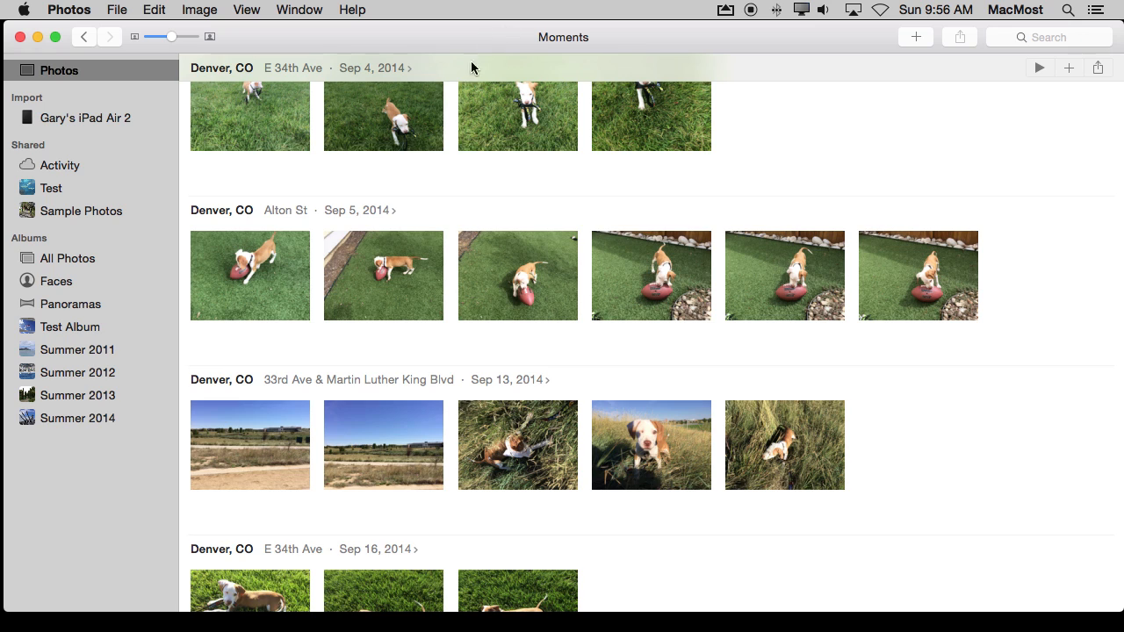
pyautogui.moveTo(291, 42)
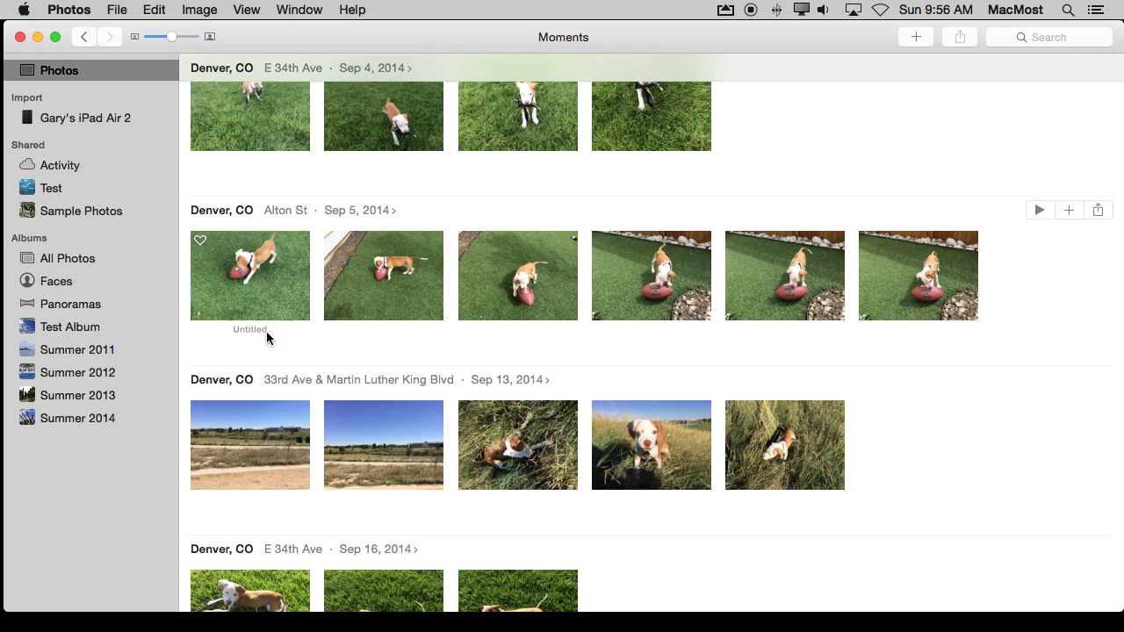
pyautogui.moveTo(276, 305)
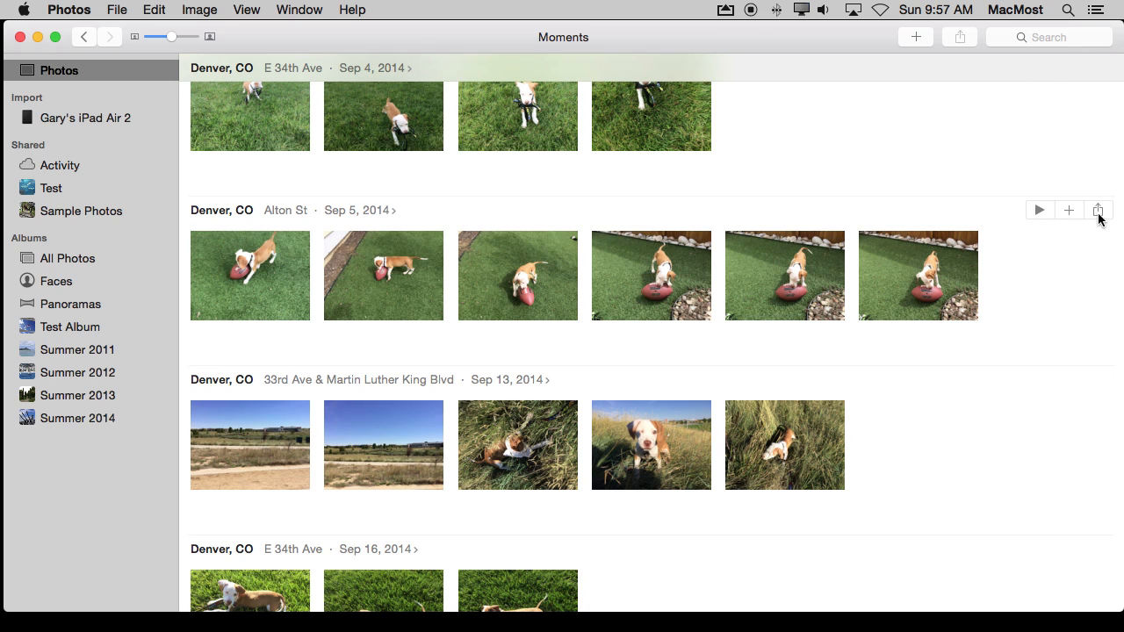
pyautogui.moveTo(1040, 217)
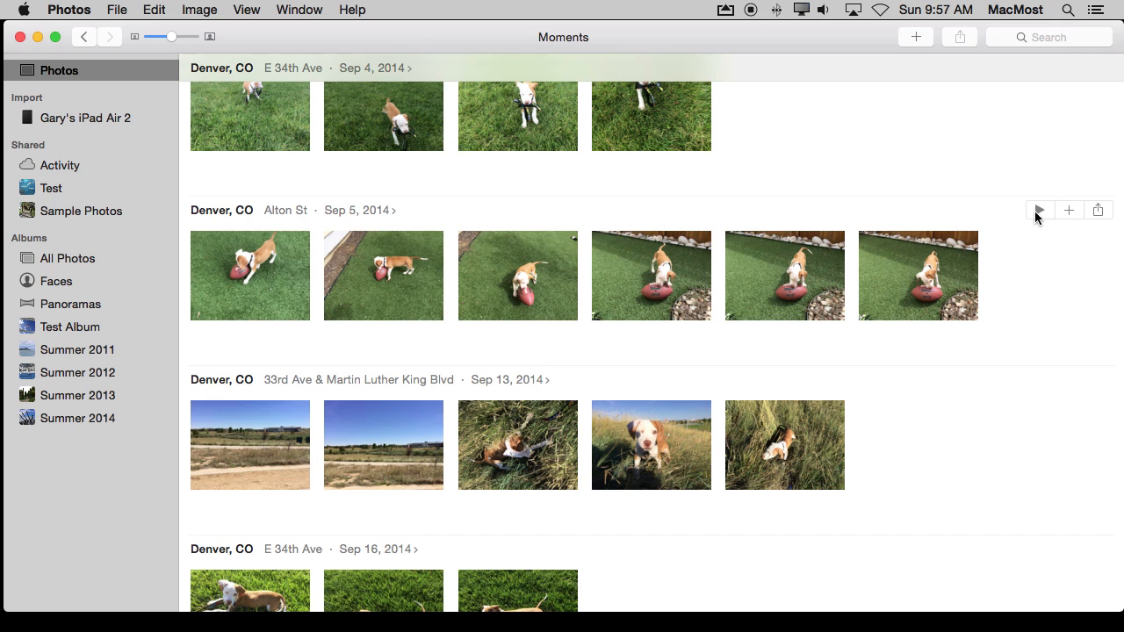
# Step: Review the Sep 5 moment's instant slideshow themes and music, choosing theme songs as the source
pyautogui.click(1039, 211)
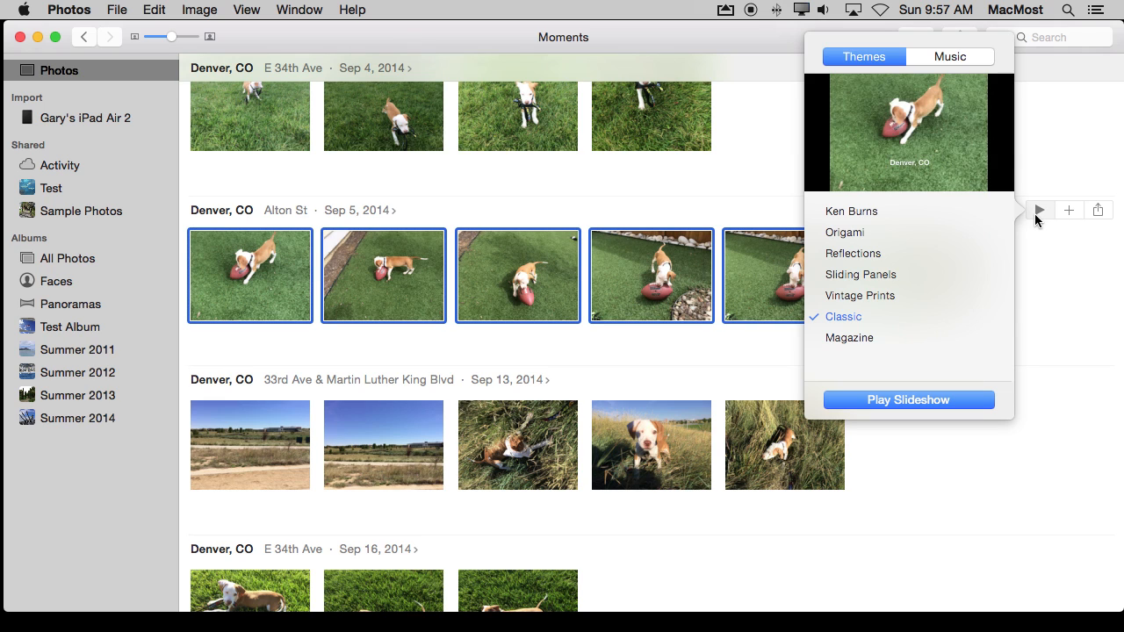
pyautogui.moveTo(932, 155)
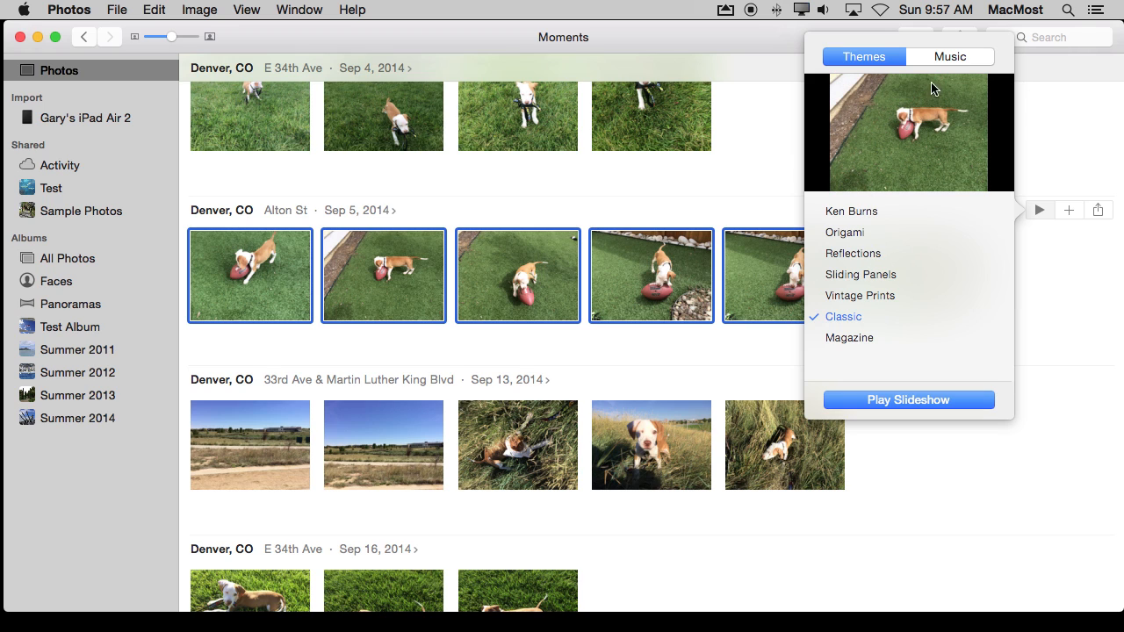
pyautogui.click(950, 56)
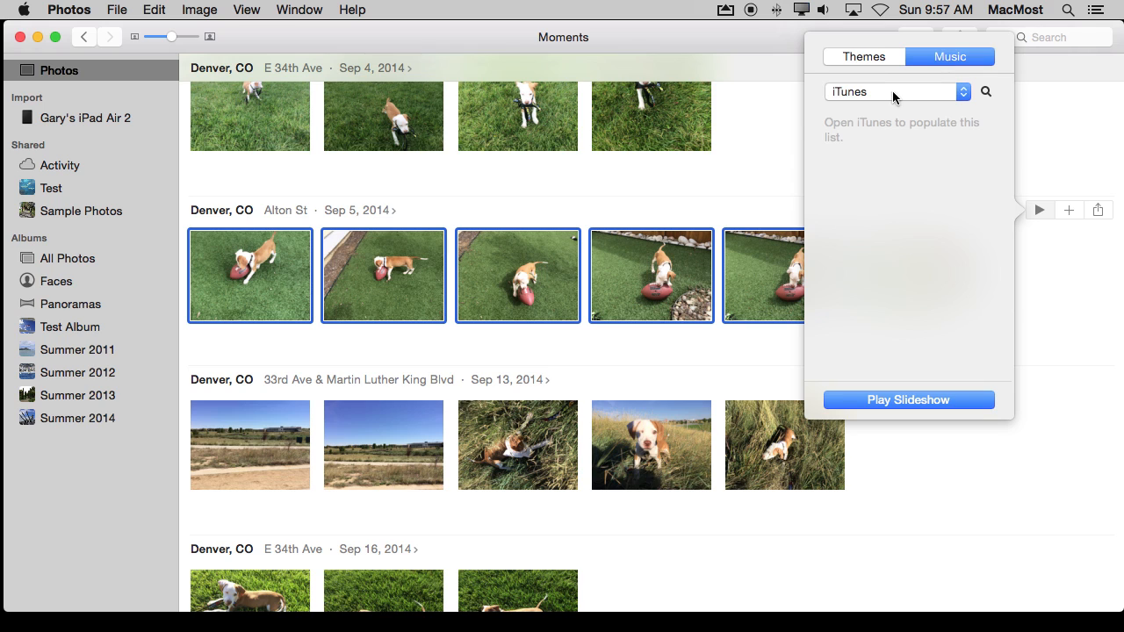
pyautogui.click(896, 91)
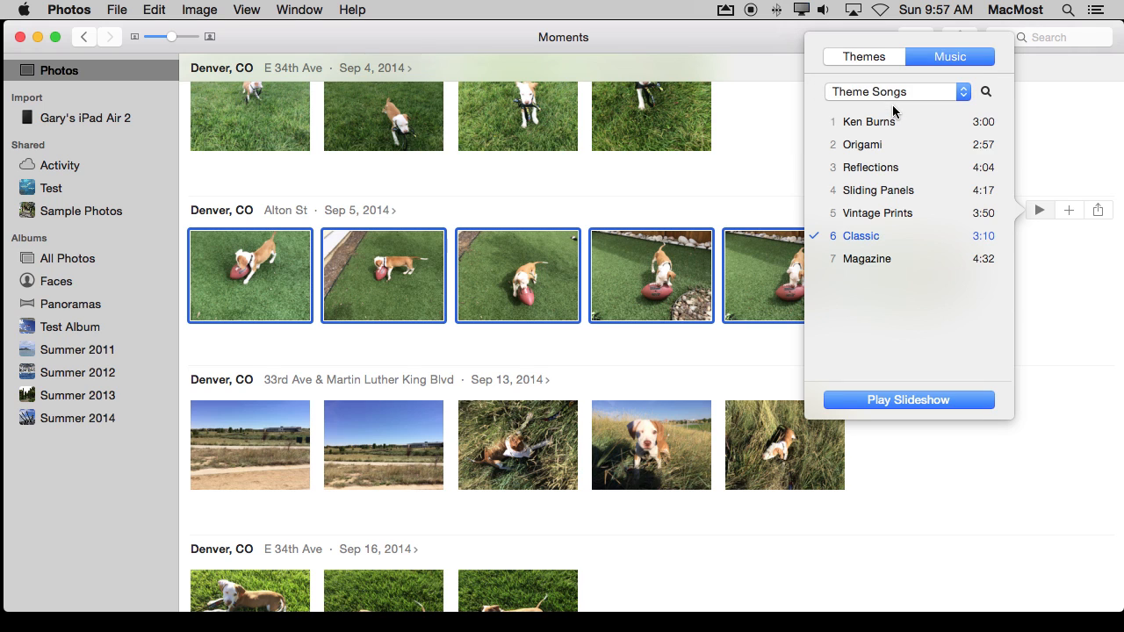
pyautogui.click(862, 56)
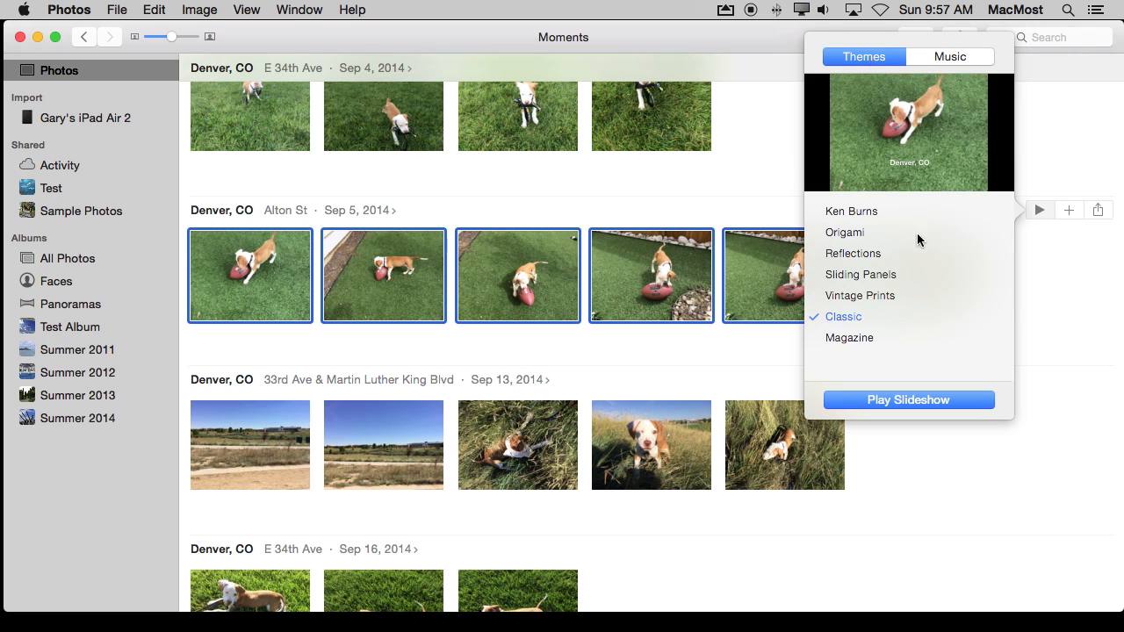
pyautogui.click(843, 232)
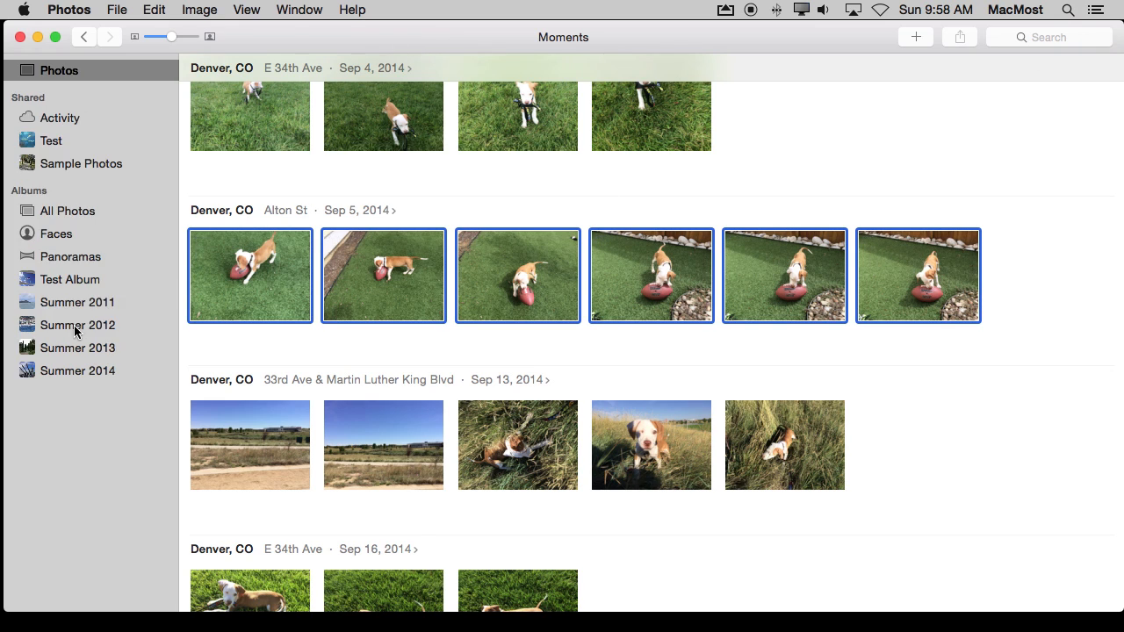
# Step: Show Test Album and review its slideshow music options without starting playback
pyautogui.click(71, 327)
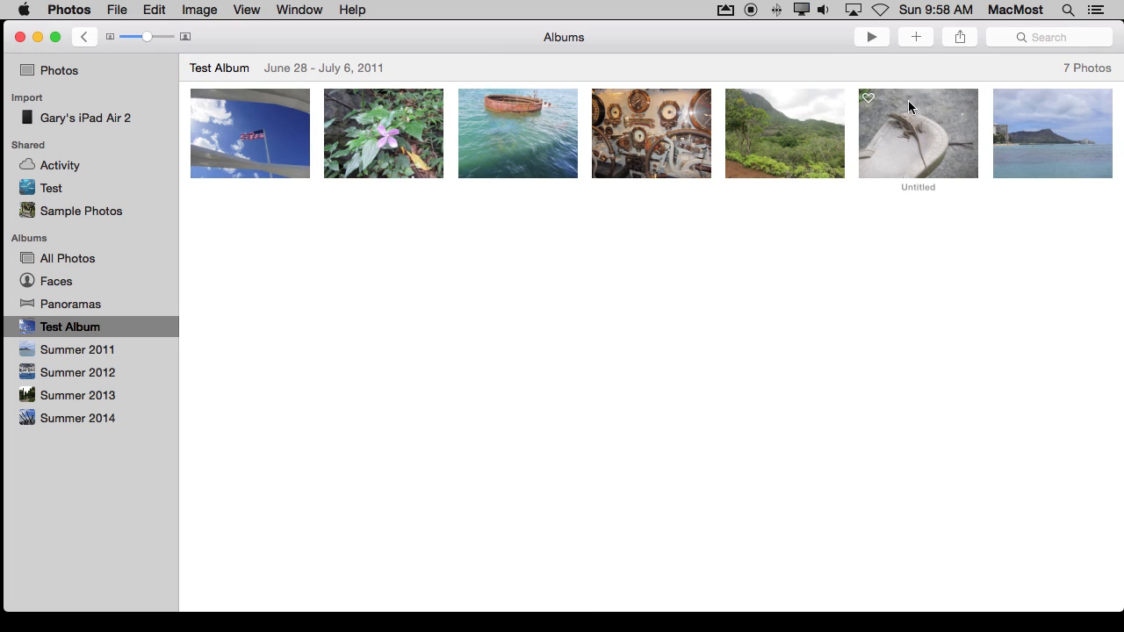
pyautogui.moveTo(871, 37)
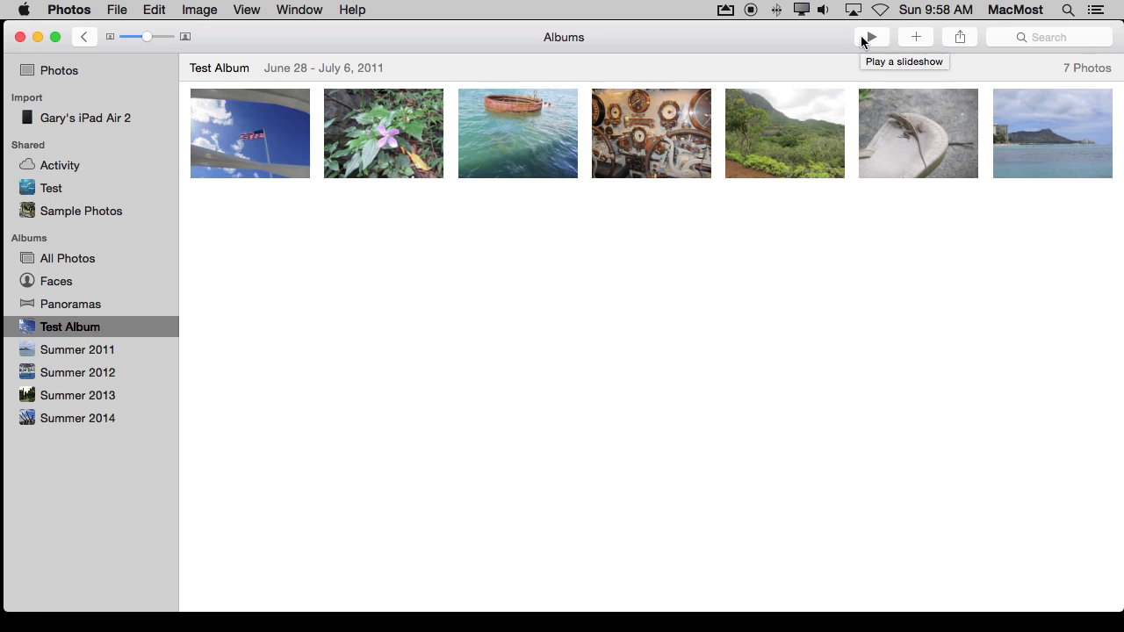
pyautogui.moveTo(879, 42)
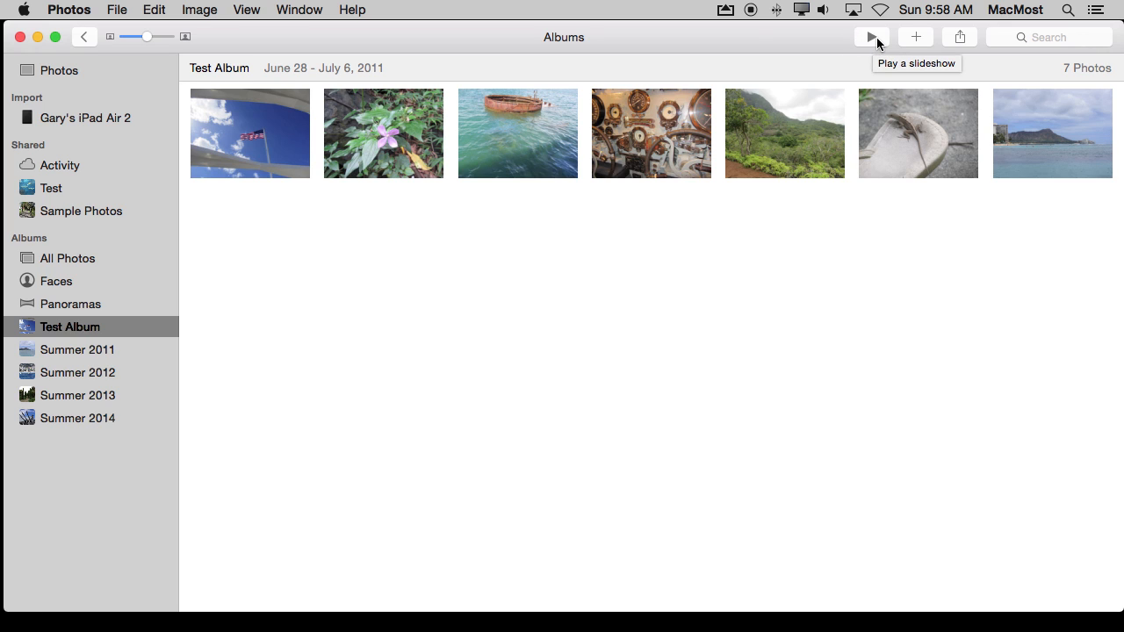
pyautogui.click(871, 37)
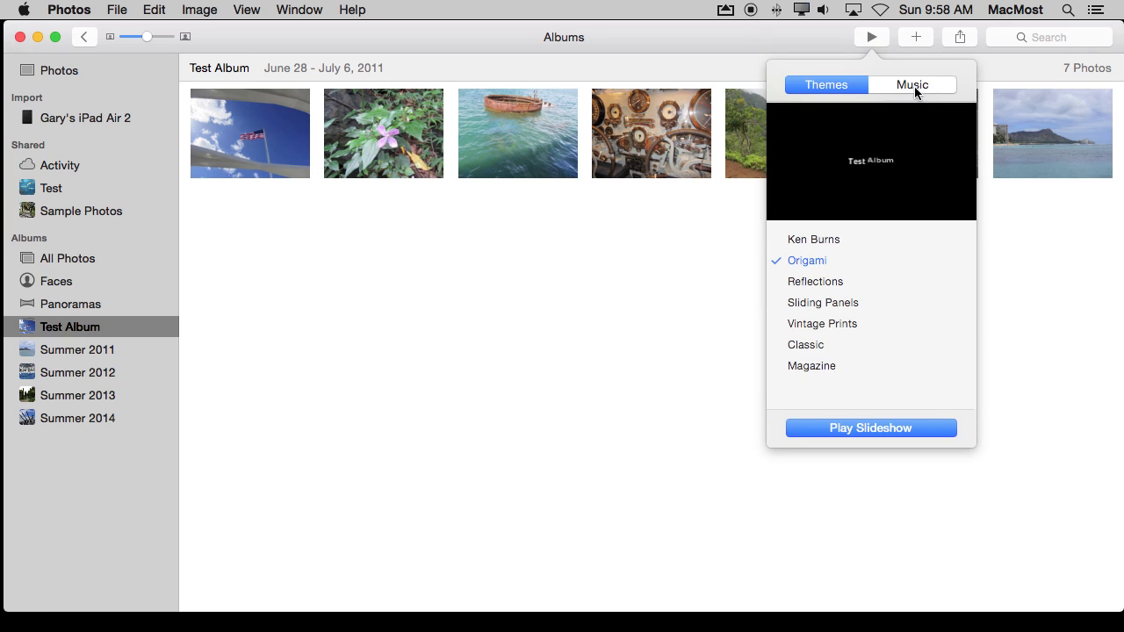
pyautogui.click(914, 84)
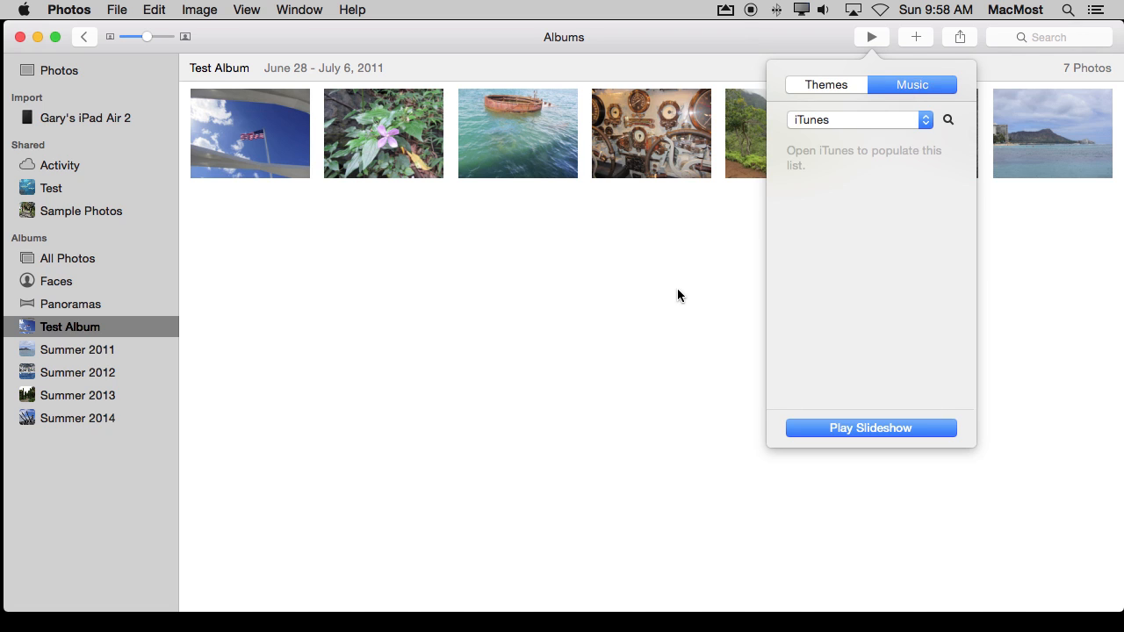
pyautogui.click(871, 35)
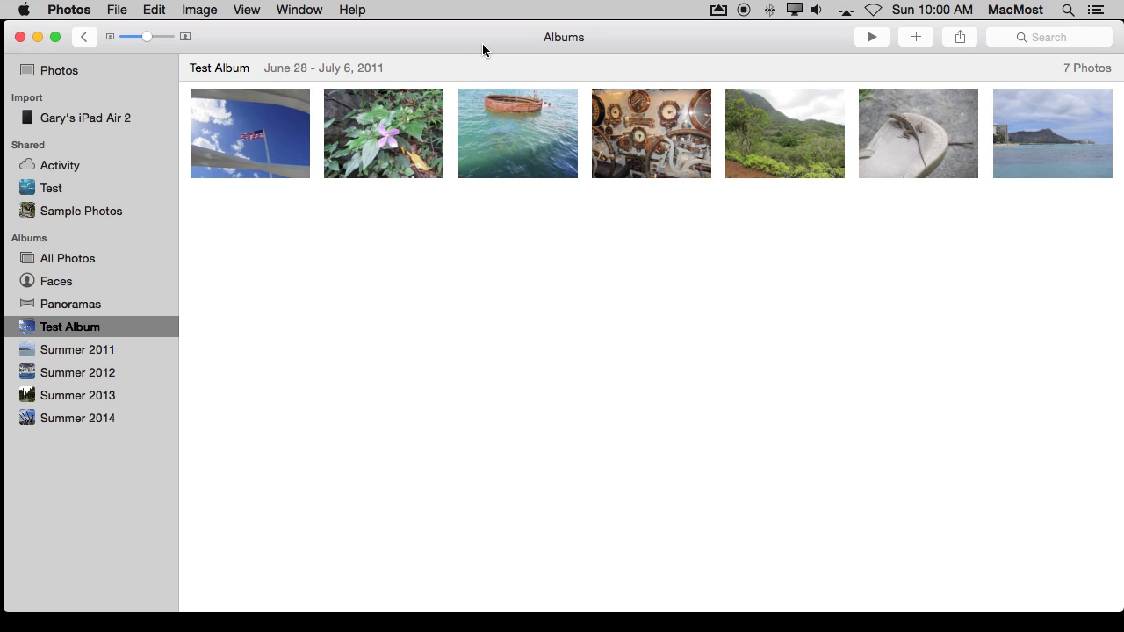
pyautogui.moveTo(463, 49)
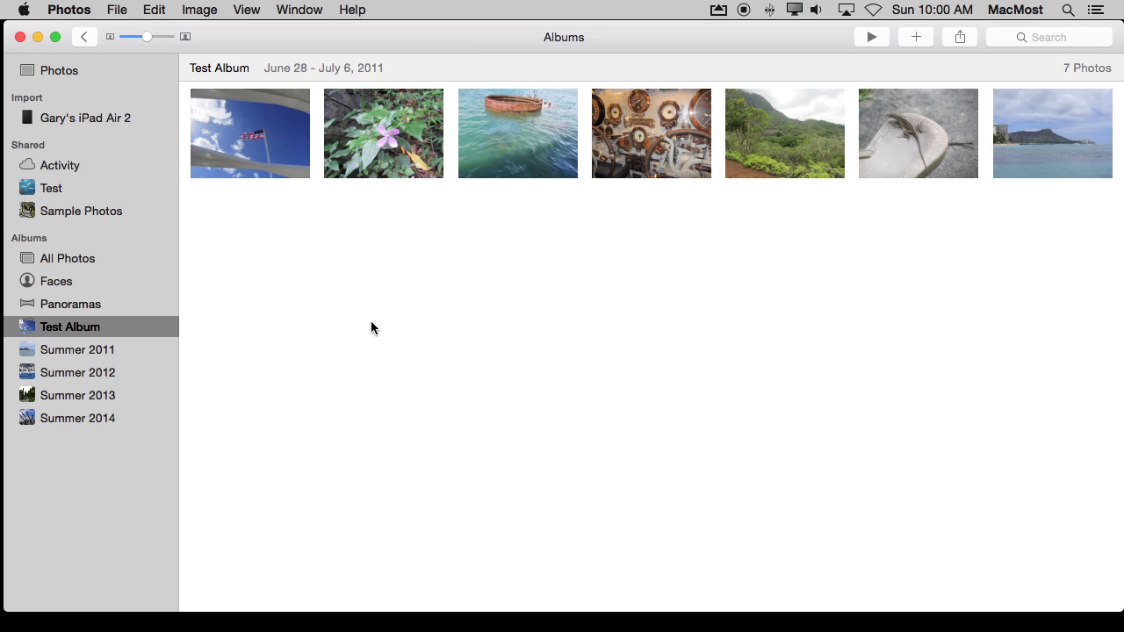
pyautogui.moveTo(90, 325)
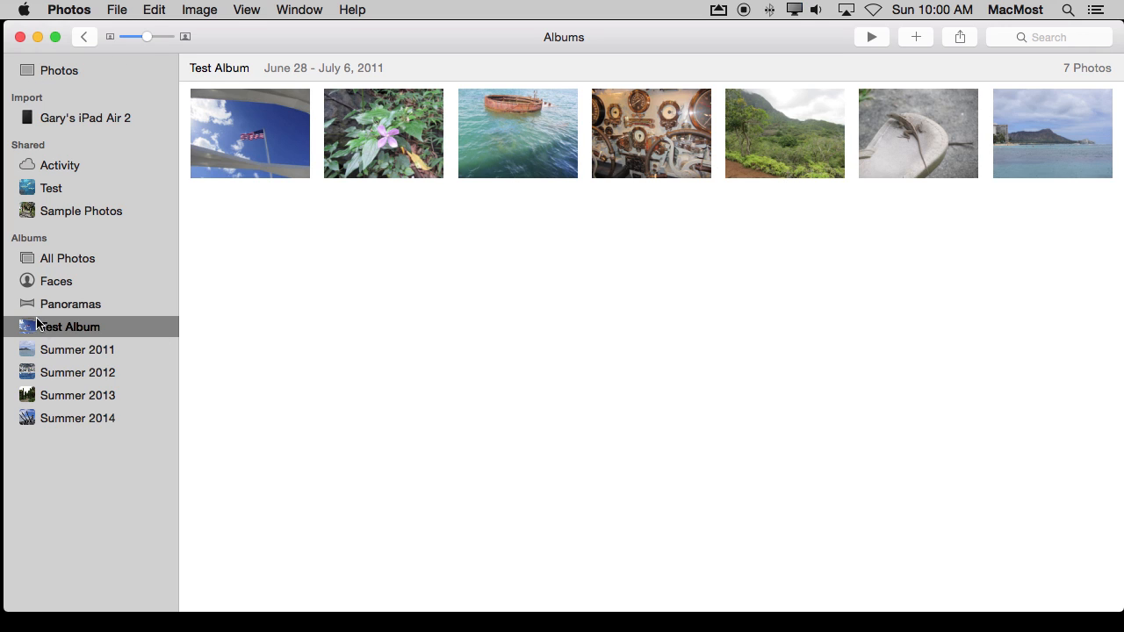
# Step: Create a slideshow project named Test Album from the album's seven photos
pyautogui.click(116, 11)
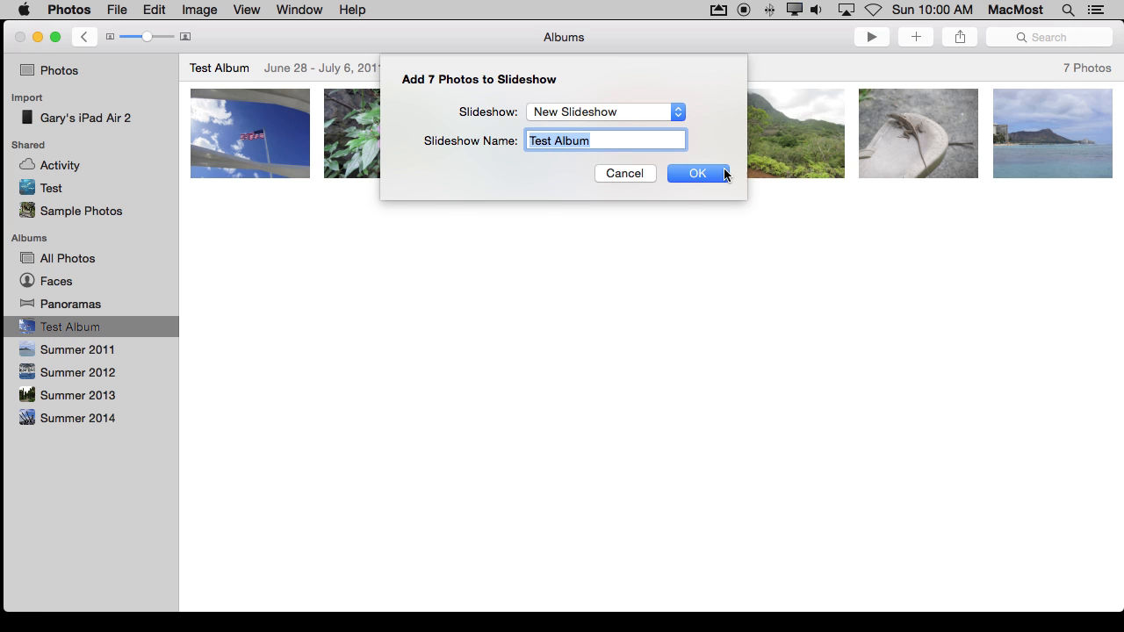
pyautogui.click(695, 173)
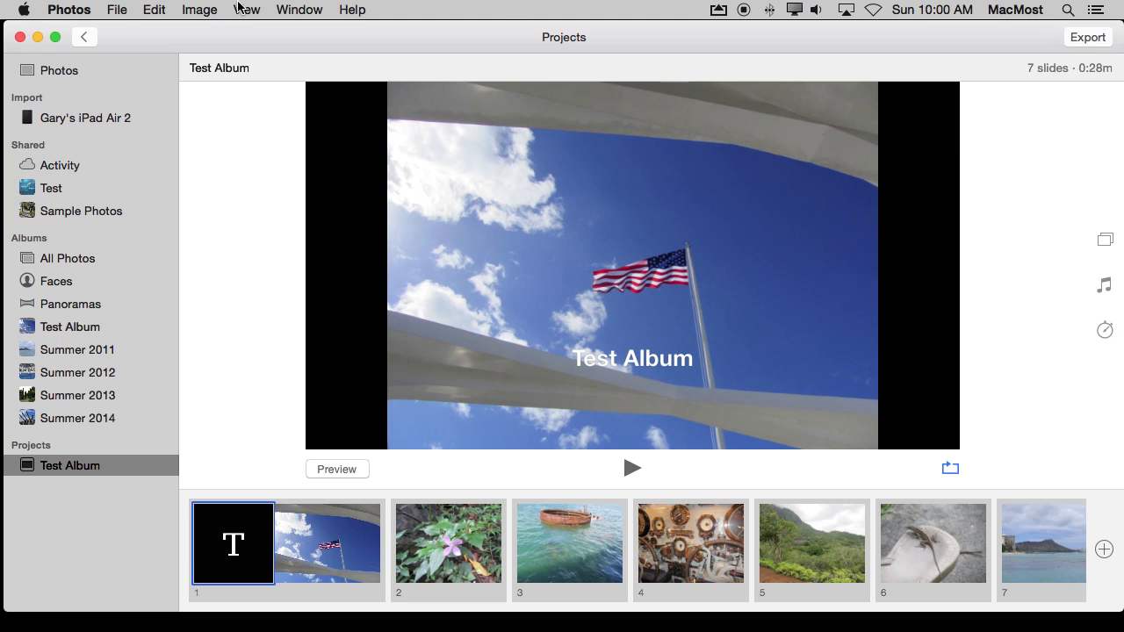
pyautogui.click(246, 10)
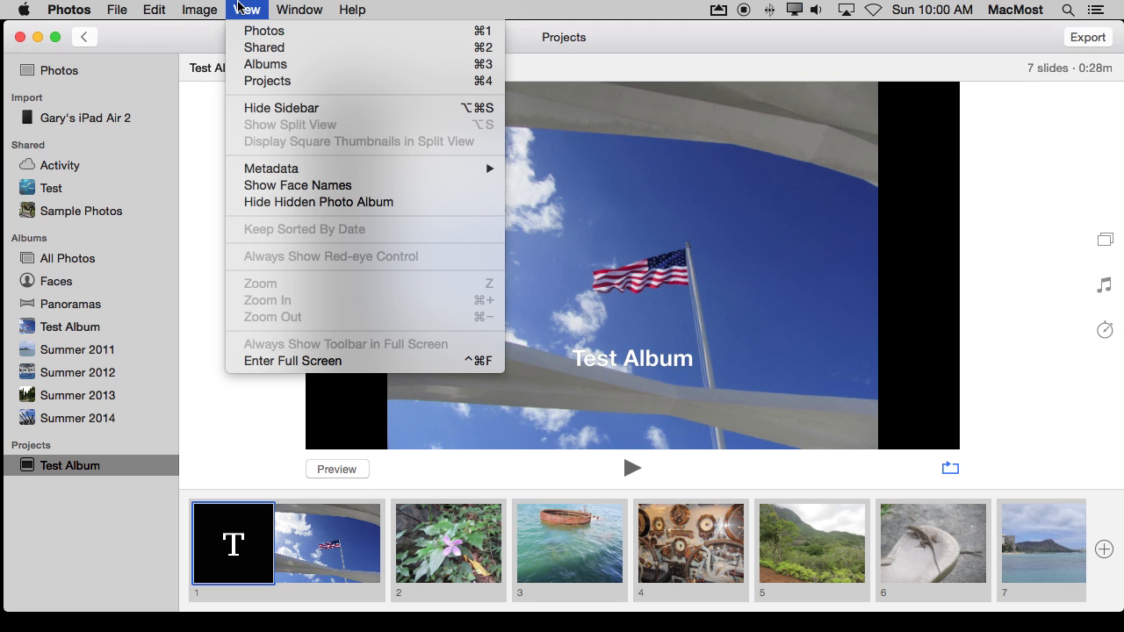
pyautogui.moveTo(120, 537)
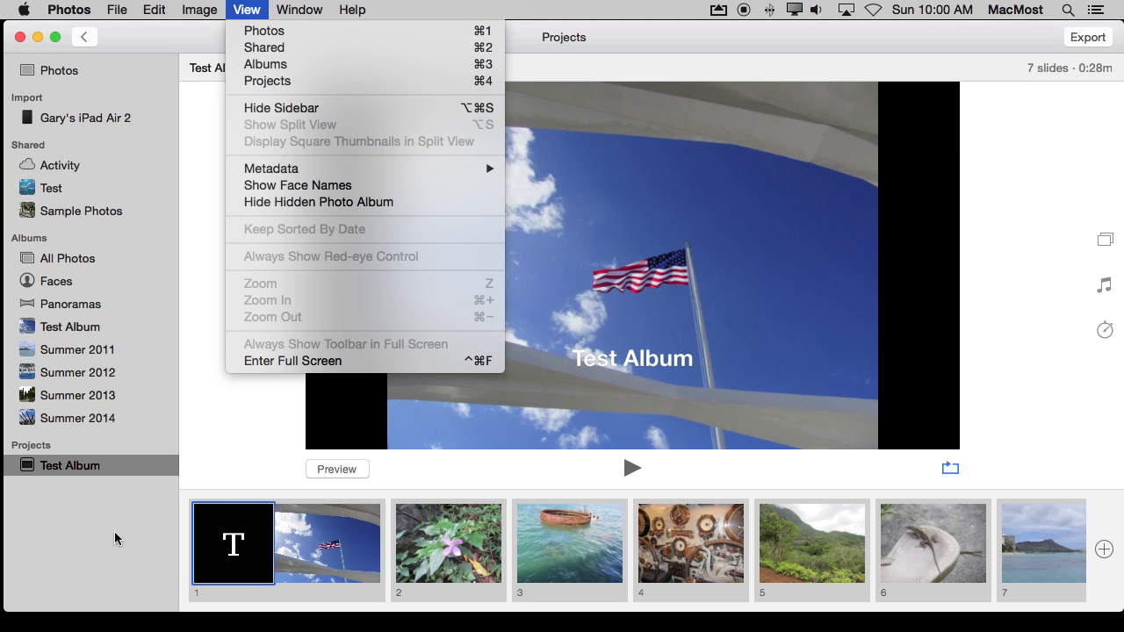
pyautogui.click(120, 471)
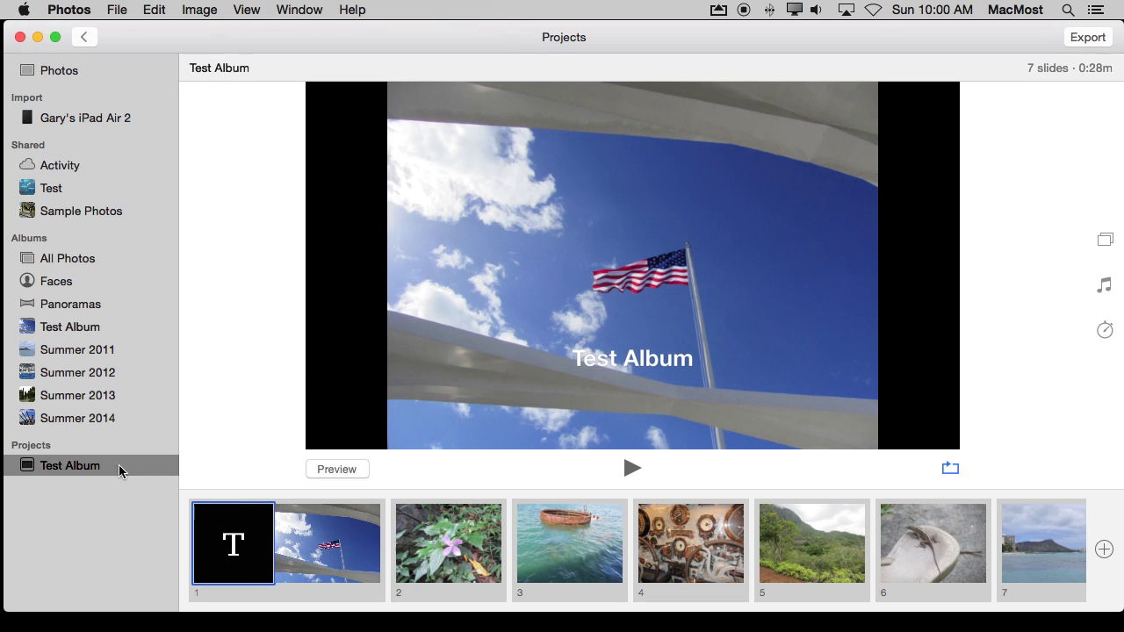
pyautogui.moveTo(72, 332)
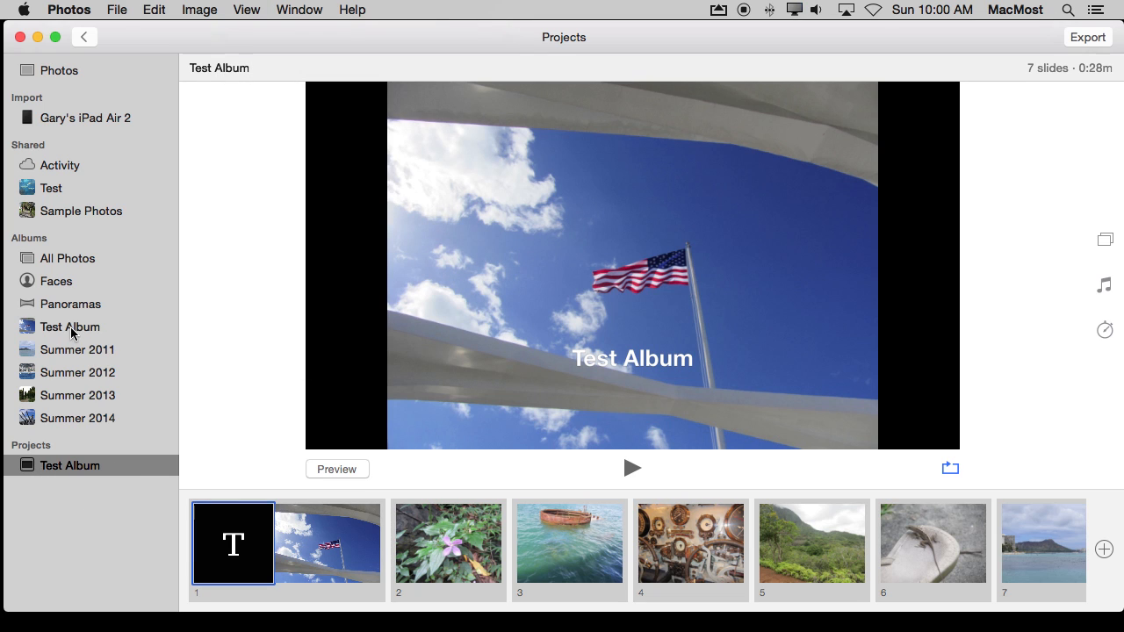
pyautogui.moveTo(615, 332)
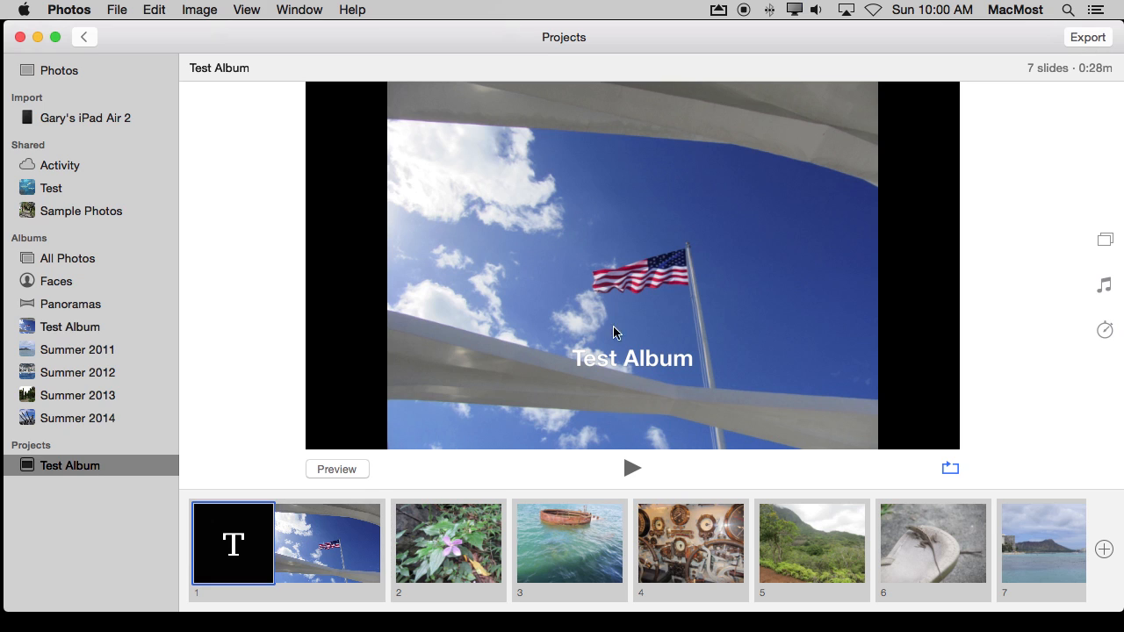
pyautogui.moveTo(536, 291)
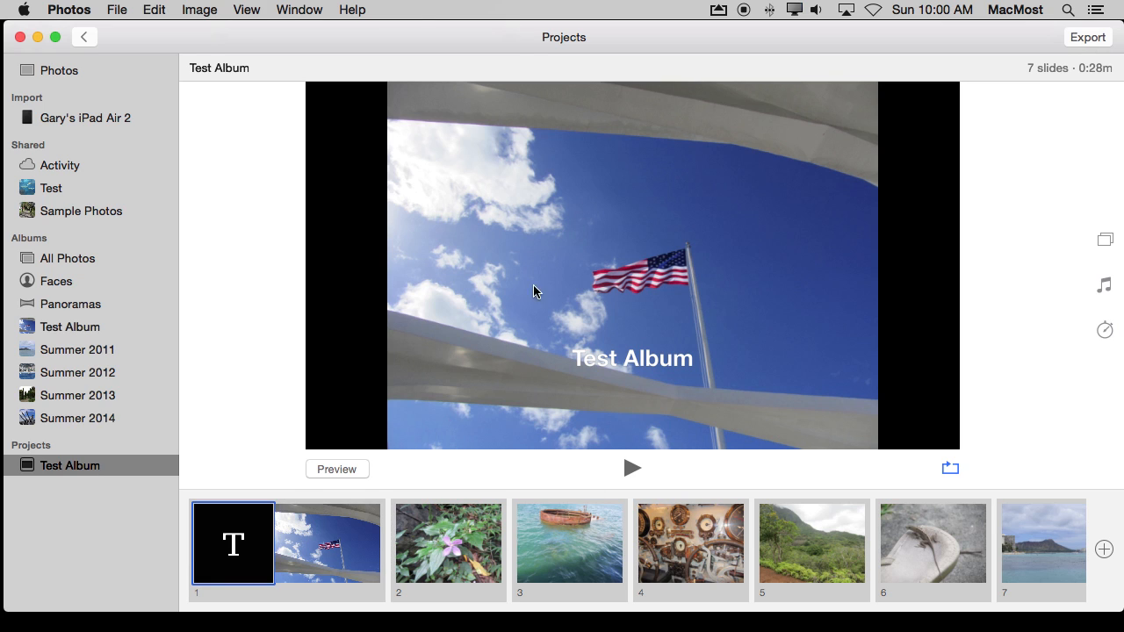
pyautogui.moveTo(706, 524)
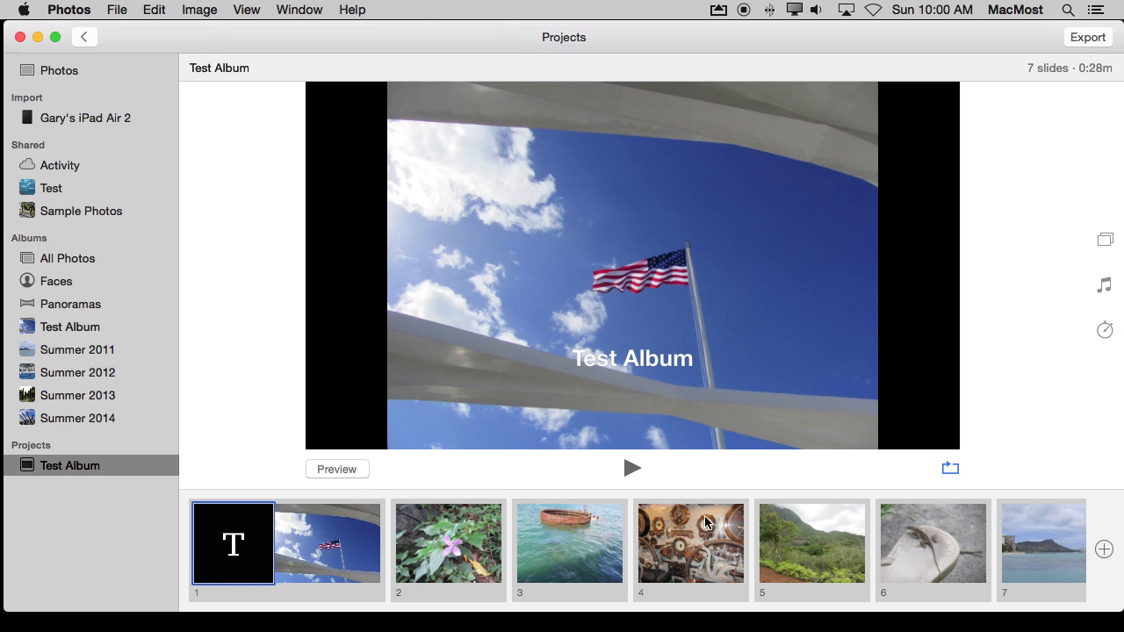
pyautogui.moveTo(850, 544)
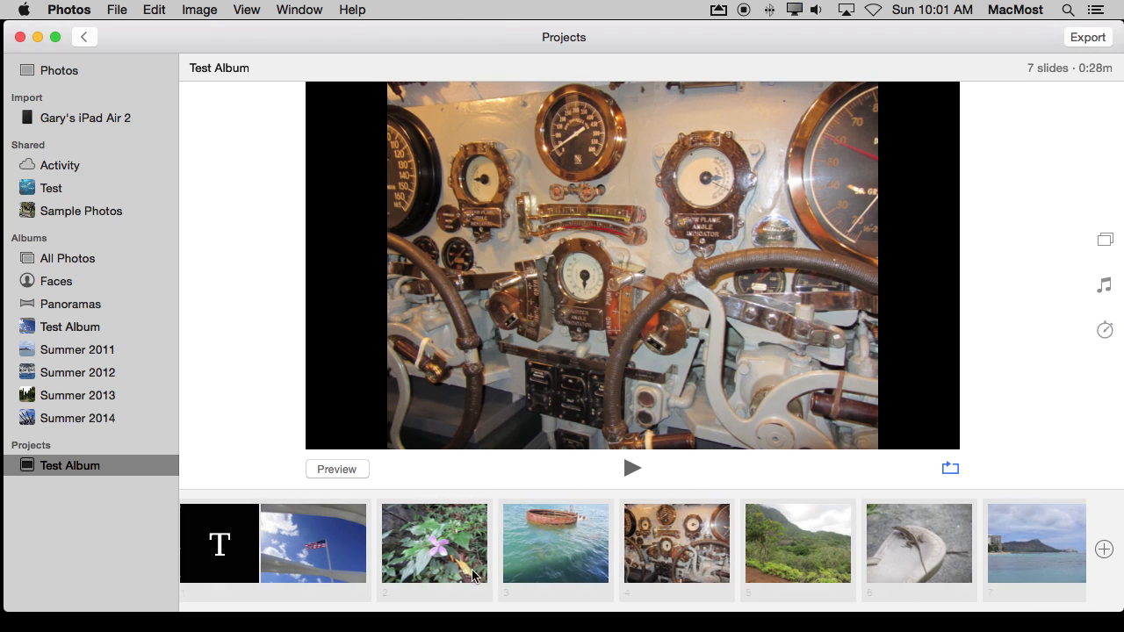
pyautogui.click(218, 543)
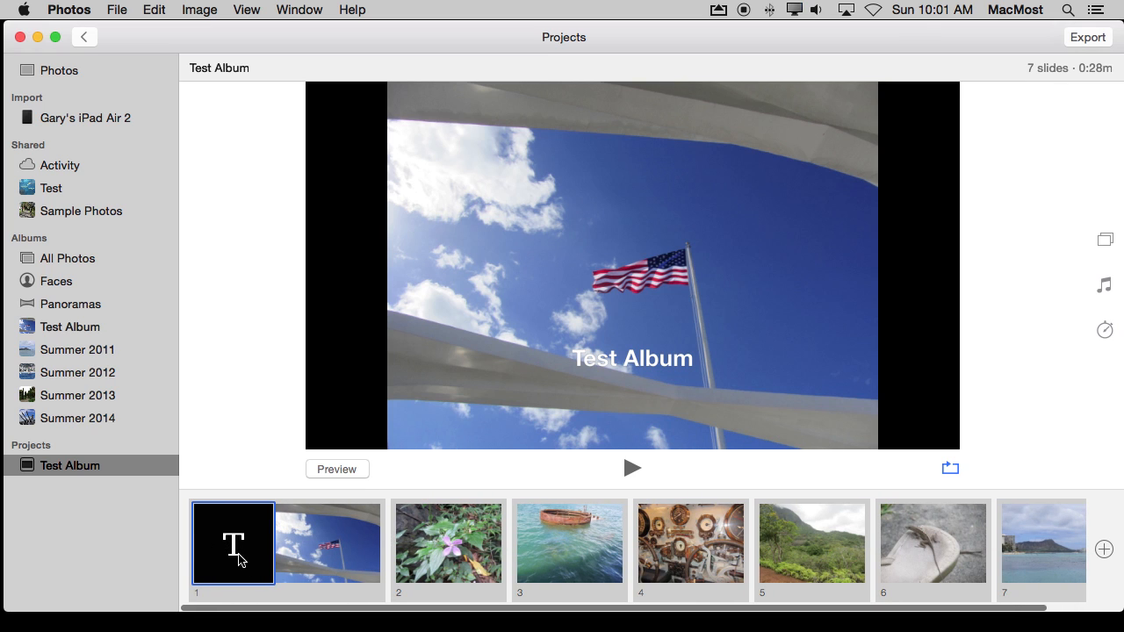
pyautogui.moveTo(598, 359)
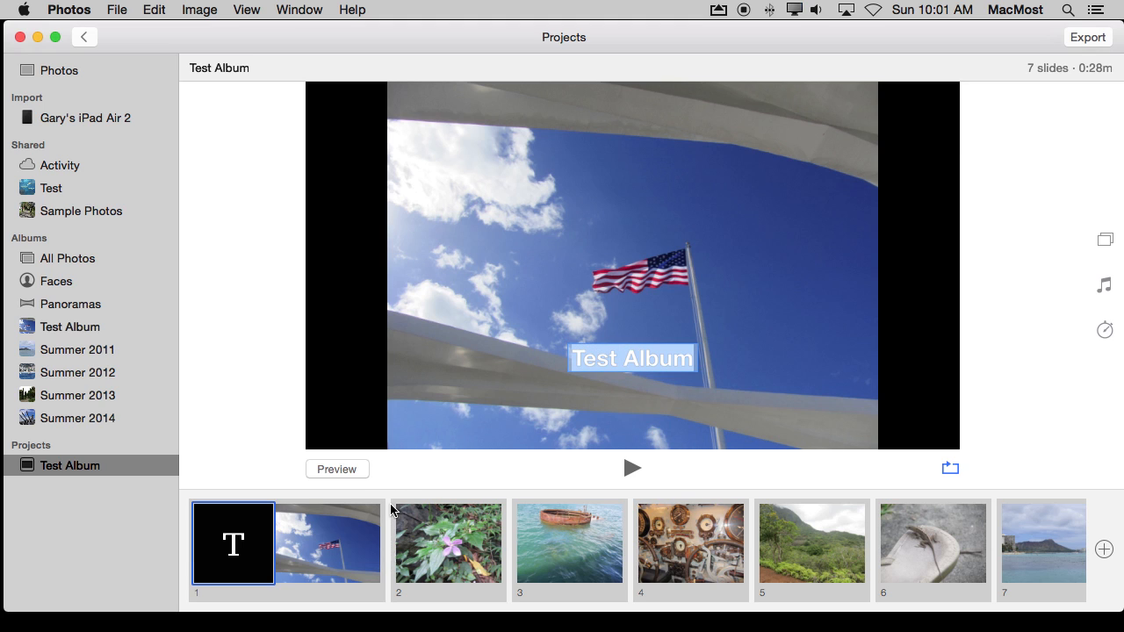
pyautogui.moveTo(257, 543)
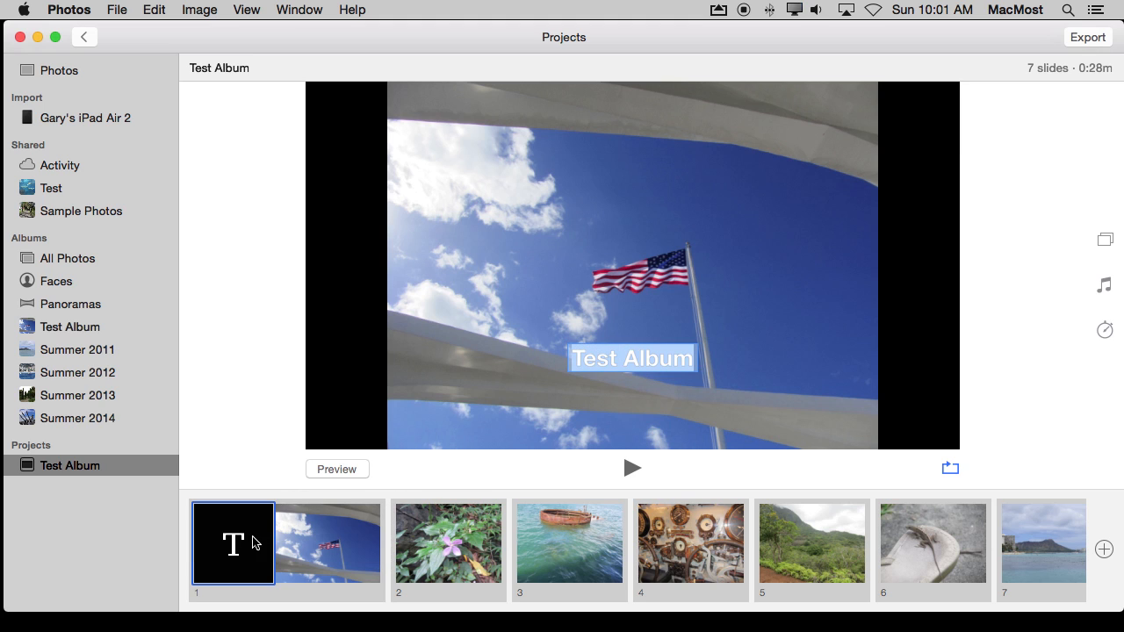
pyautogui.moveTo(1015, 267)
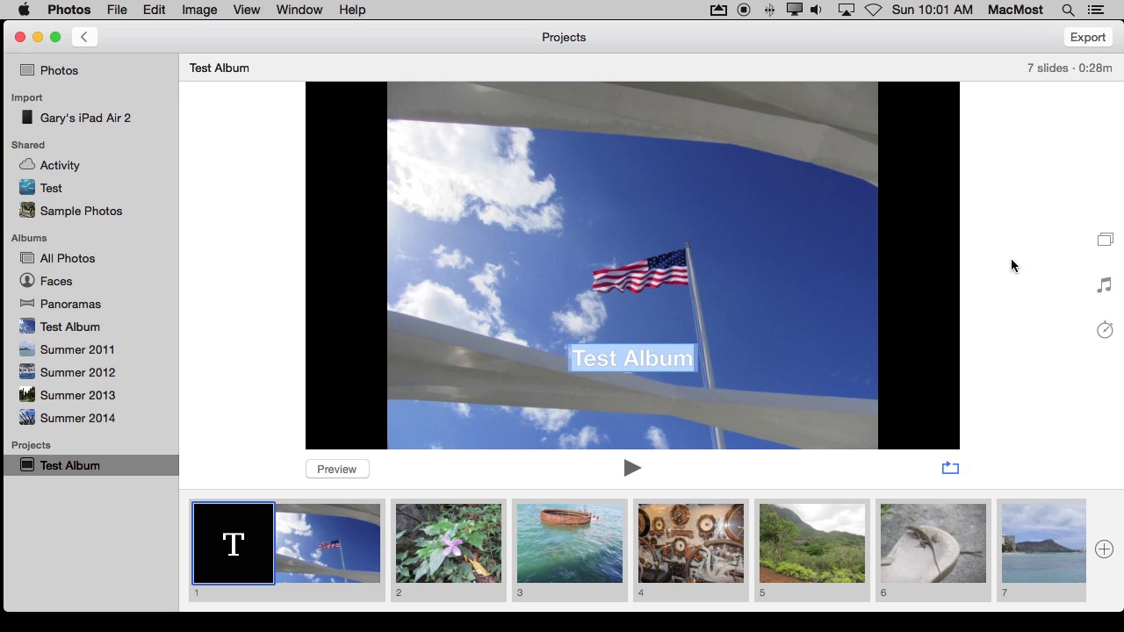
# Step: Review the project's themes, music sources, and 0:28m duration with Dissolve transition
pyautogui.click(1104, 239)
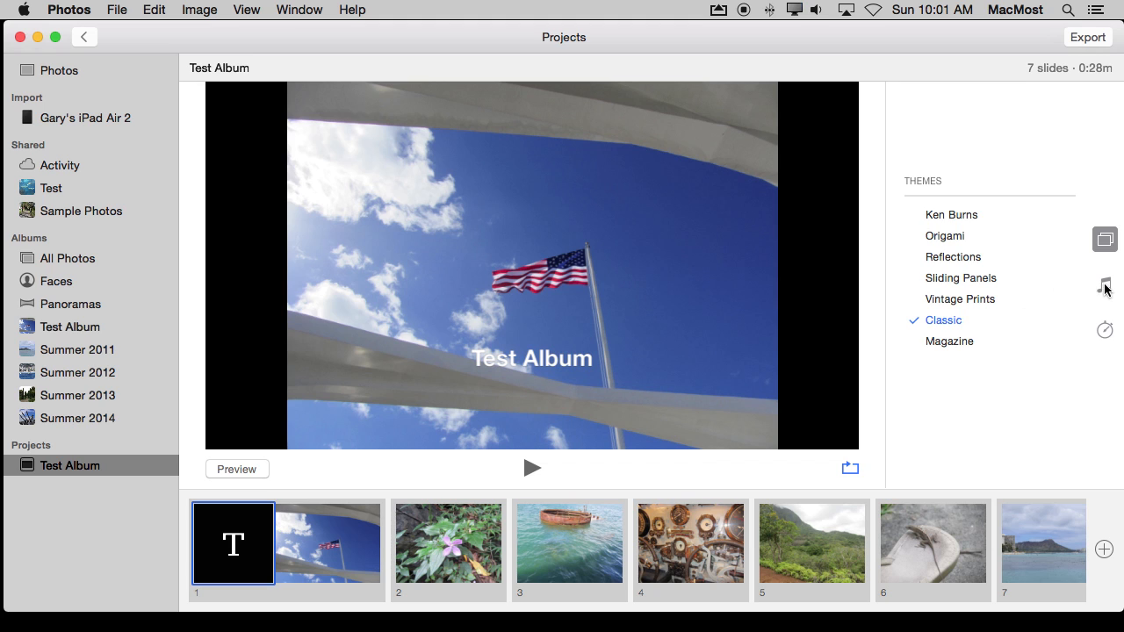
pyautogui.click(1104, 285)
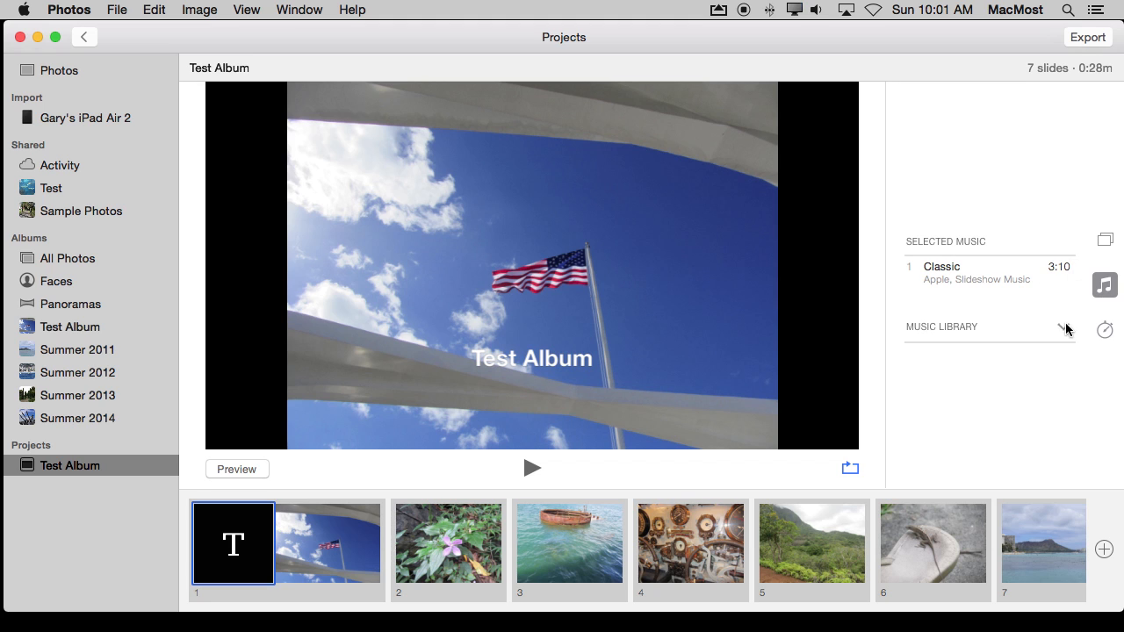
pyautogui.click(1060, 327)
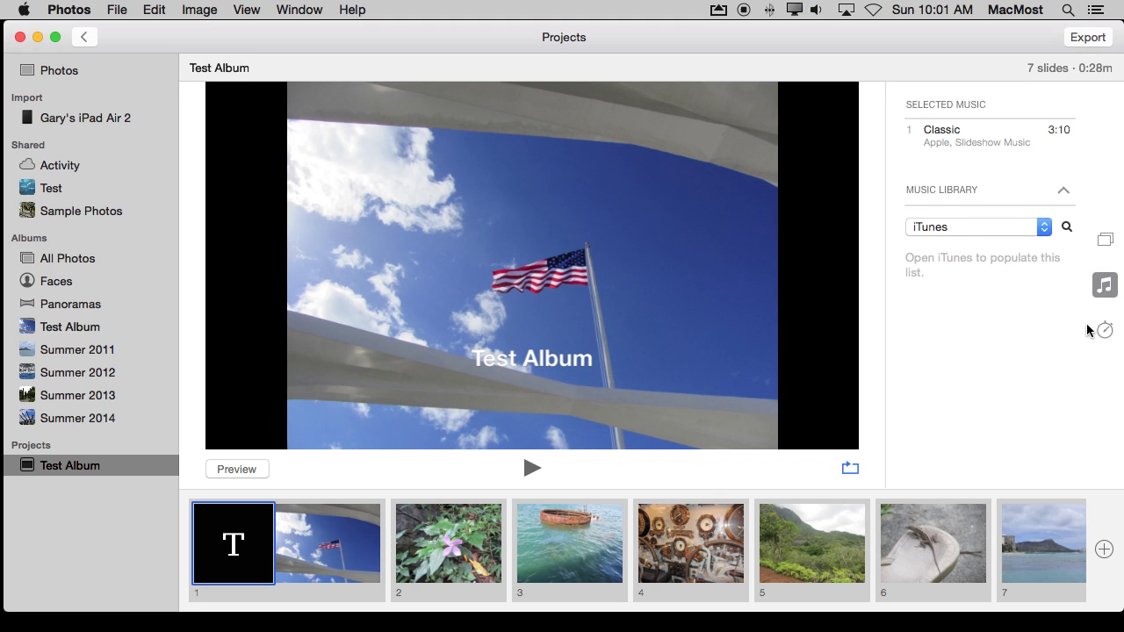
pyautogui.click(1104, 330)
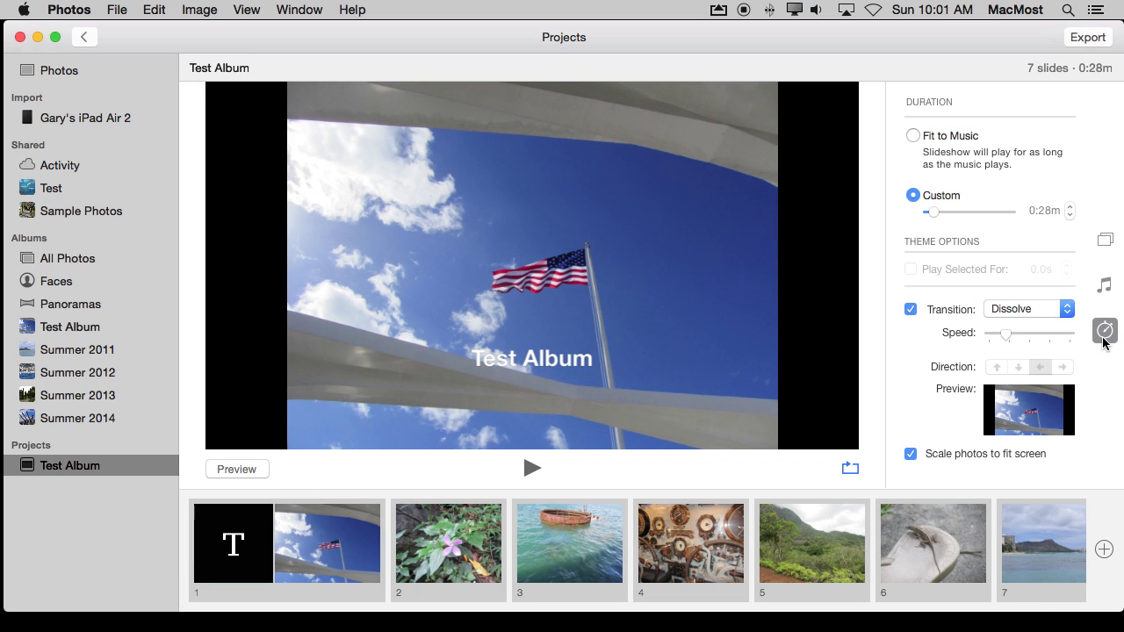
pyautogui.moveTo(186, 411)
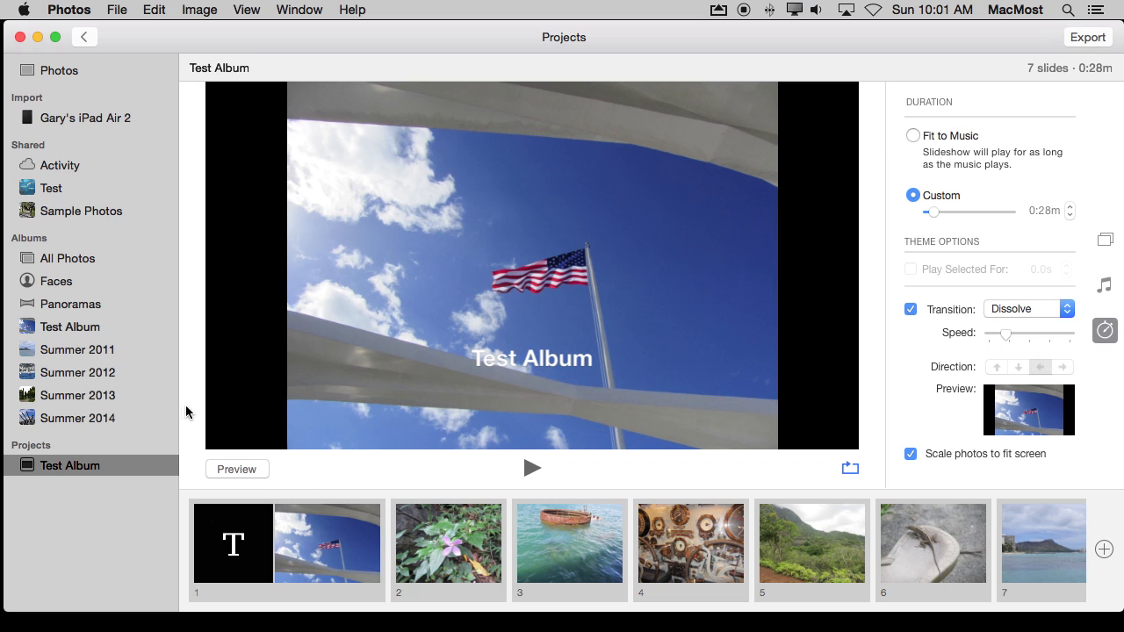
pyautogui.moveTo(86, 464)
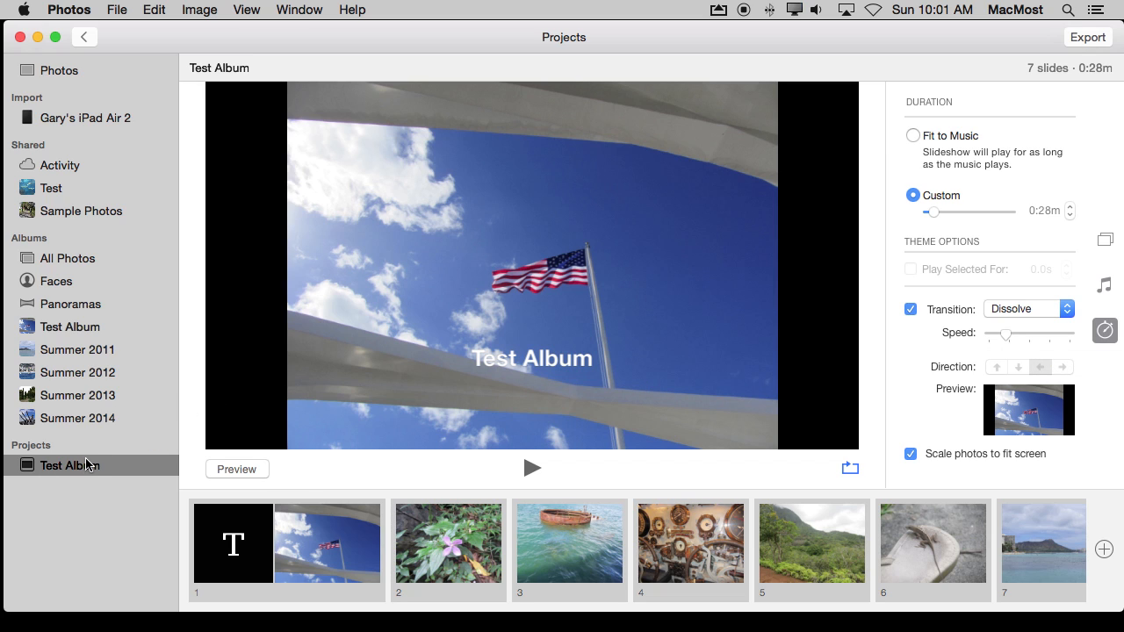
pyautogui.moveTo(341, 475)
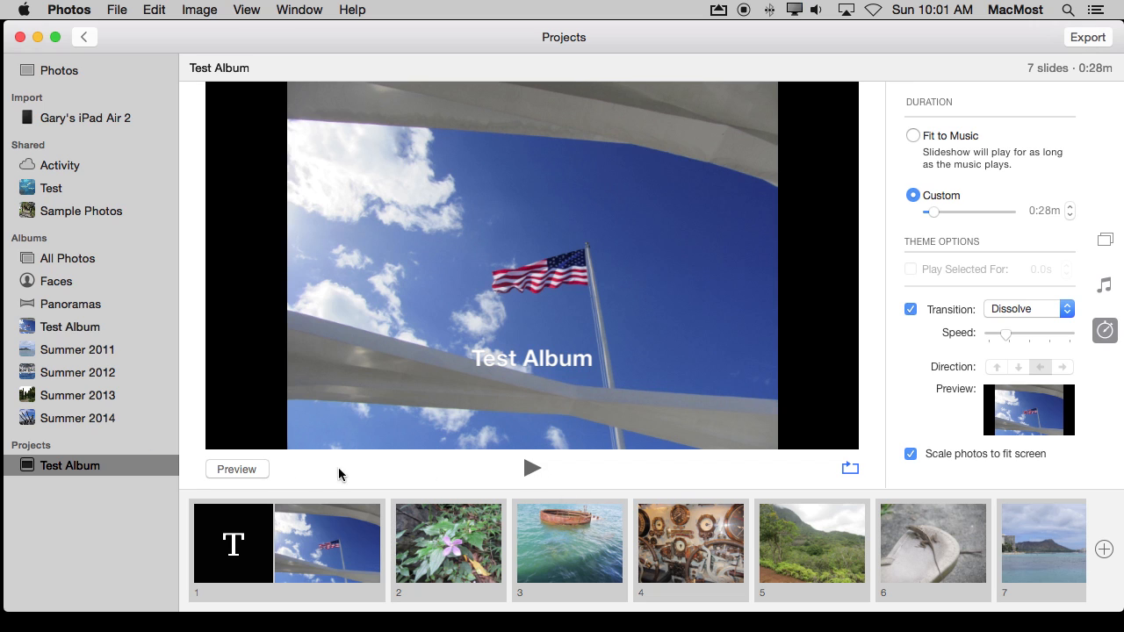
pyautogui.moveTo(849, 467)
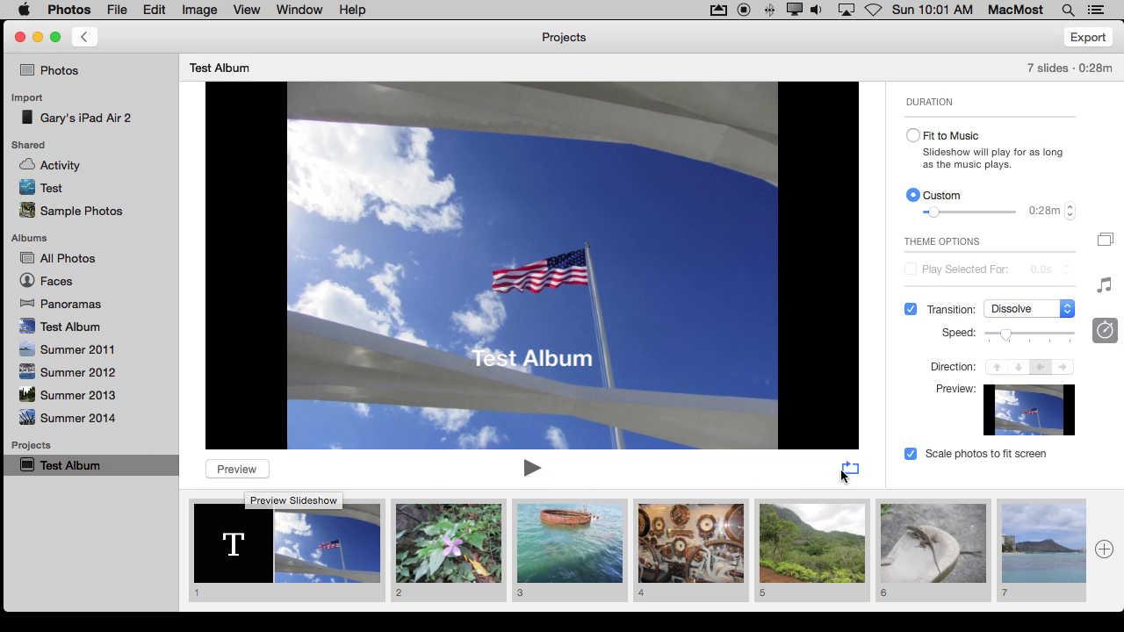
pyautogui.moveTo(850, 467)
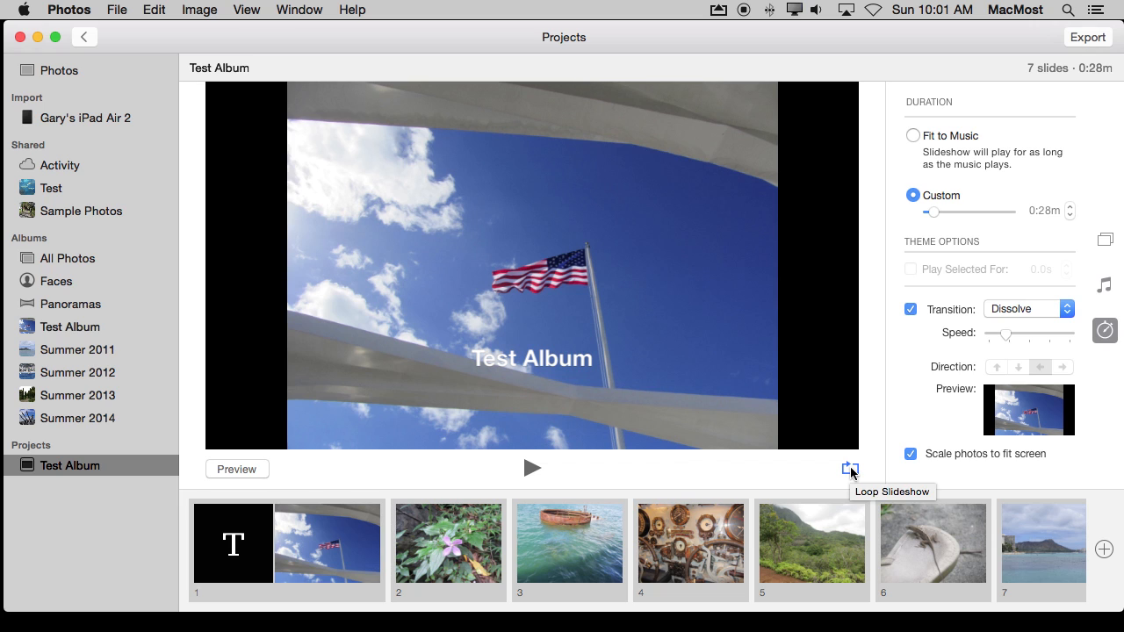
pyautogui.moveTo(553, 242)
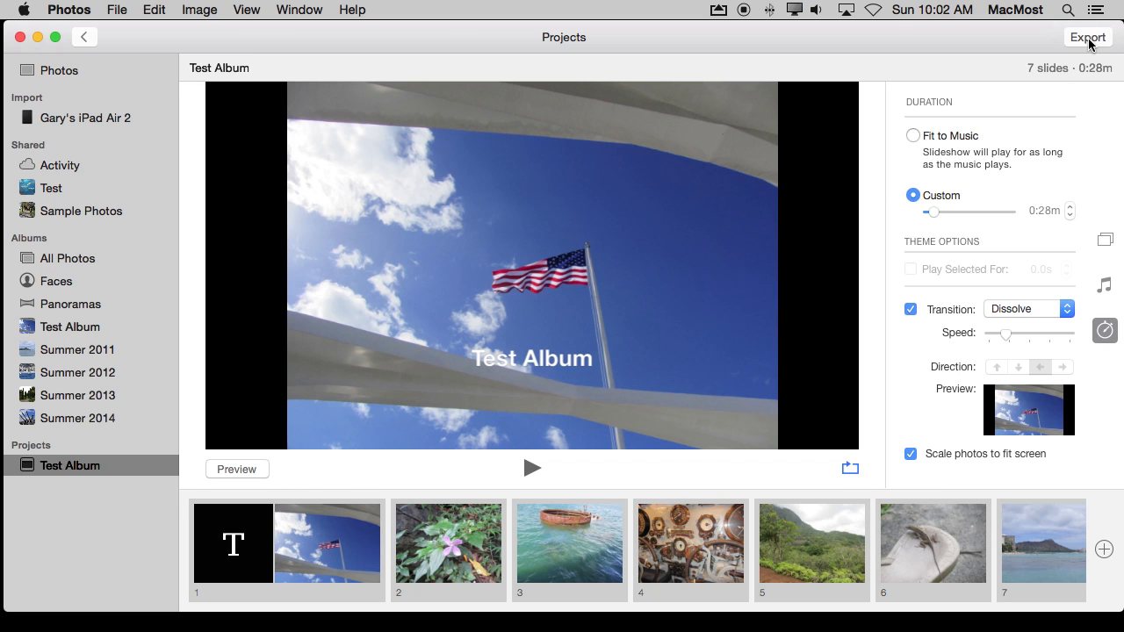
pyautogui.click(1087, 37)
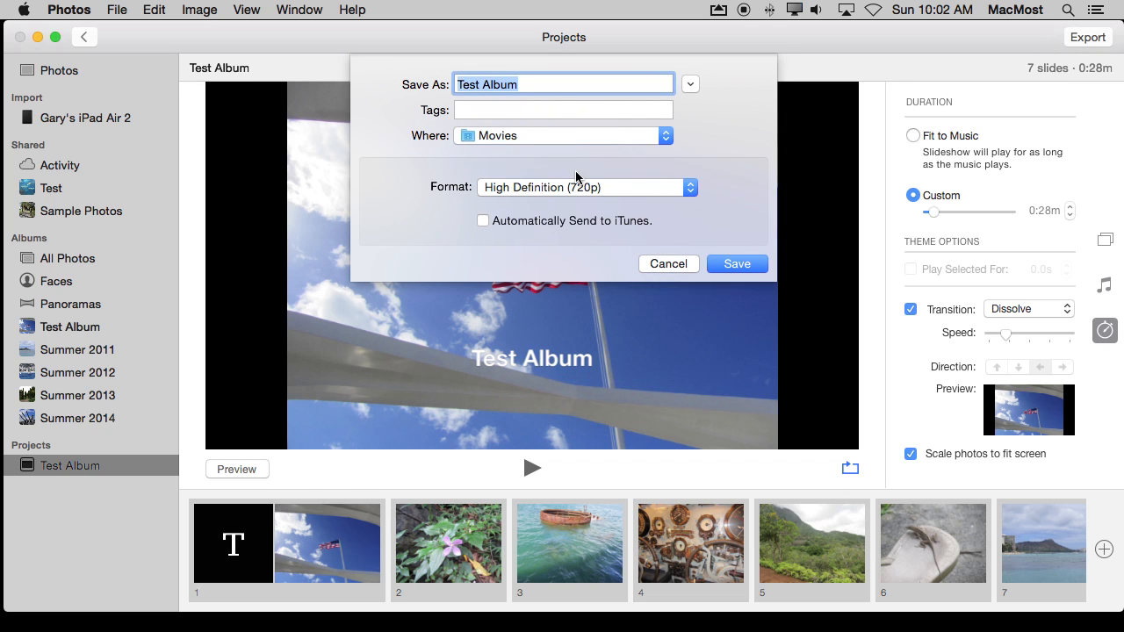
pyautogui.click(583, 186)
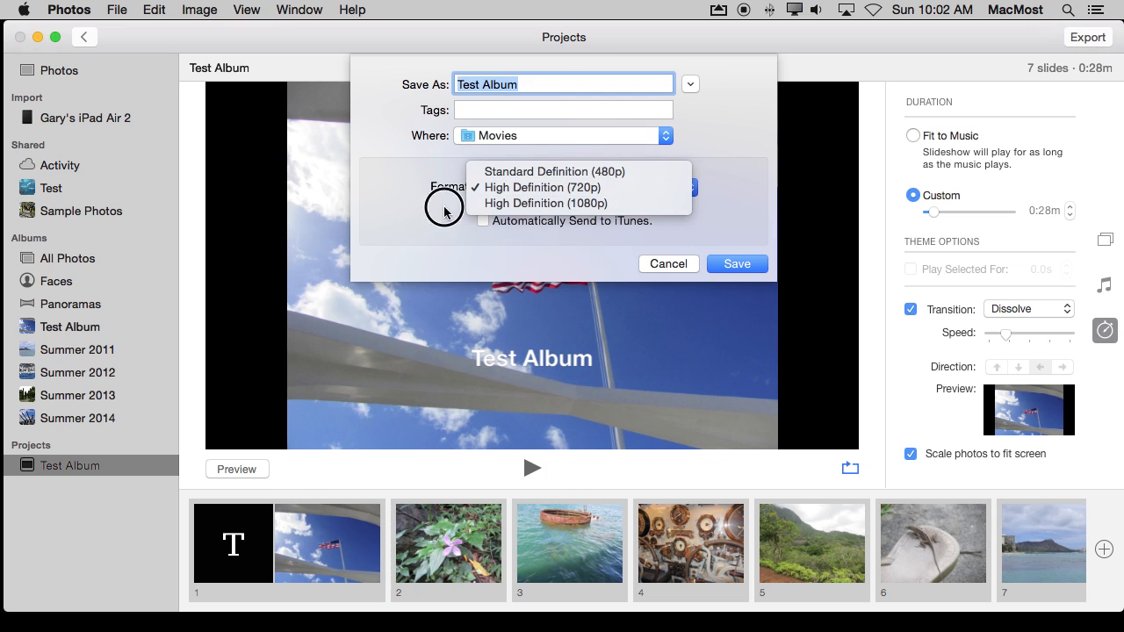
pyautogui.click(543, 186)
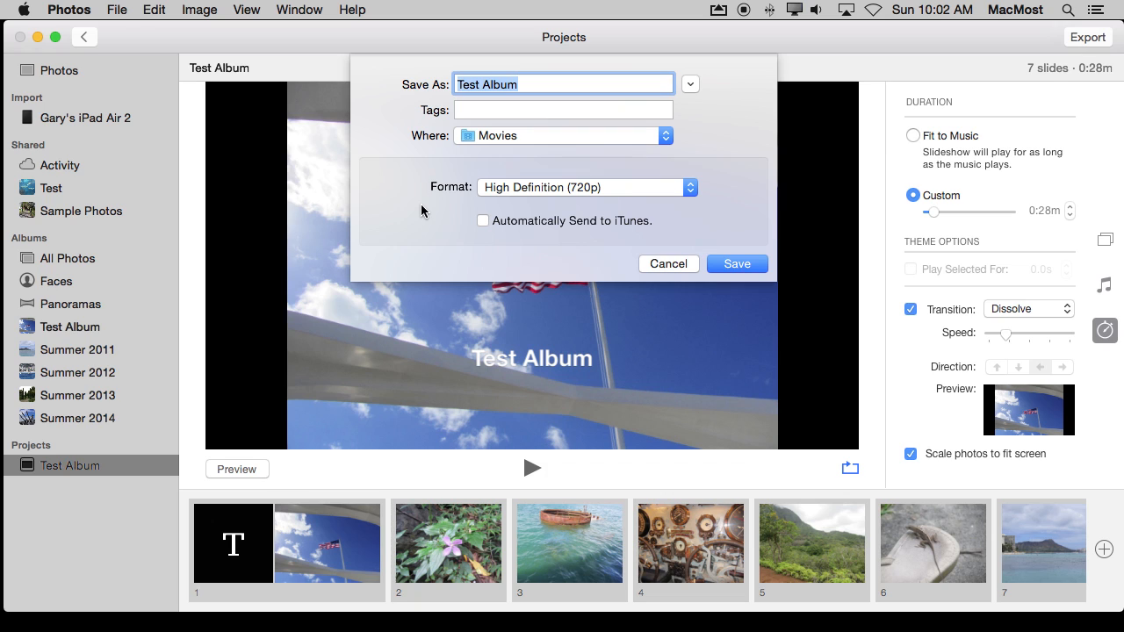
pyautogui.moveTo(502, 180)
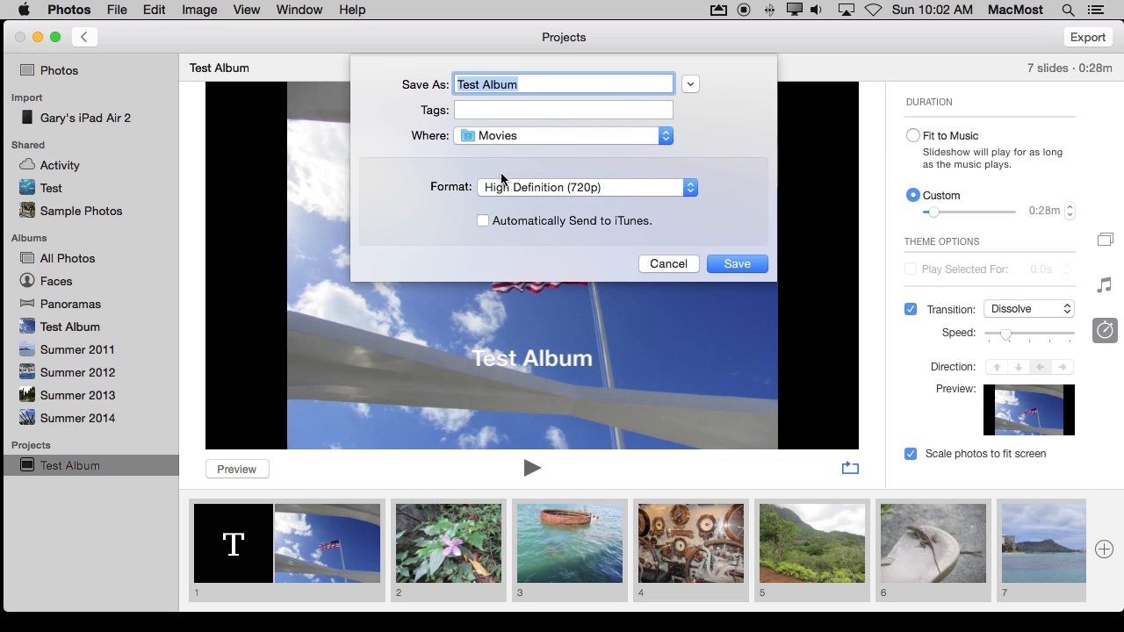
pyautogui.moveTo(477, 179)
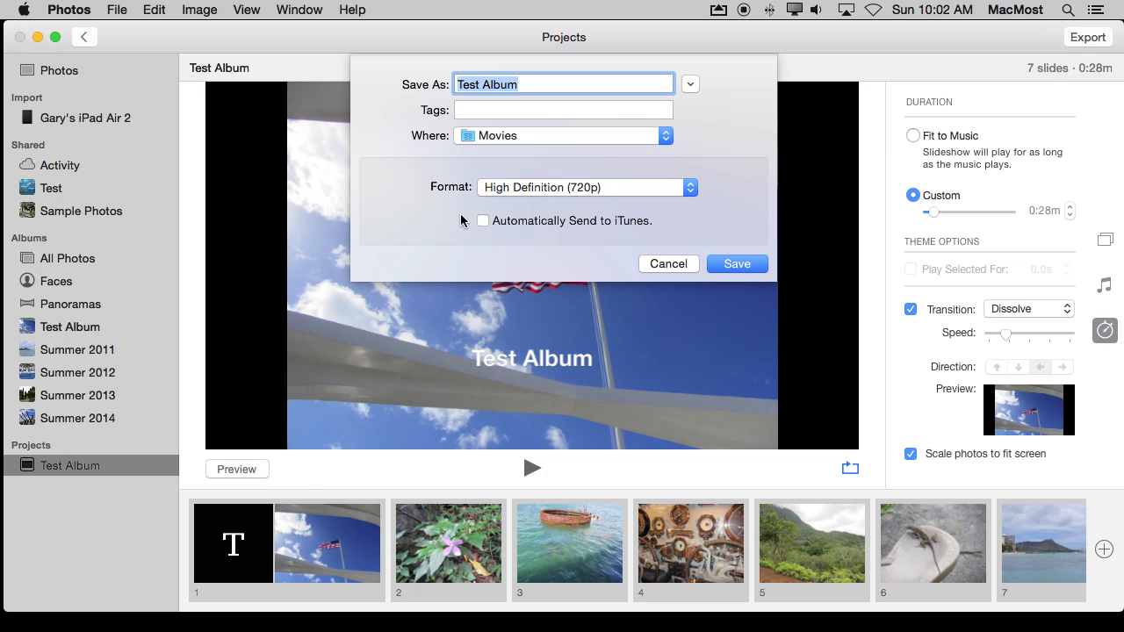
pyautogui.moveTo(529, 225)
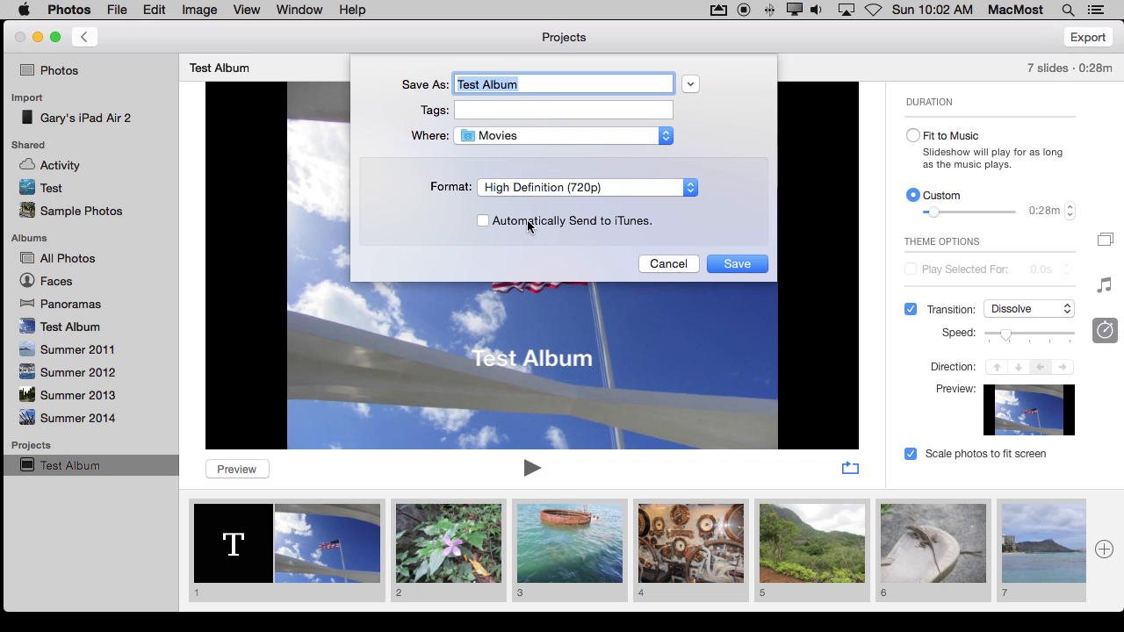
pyautogui.moveTo(670, 270)
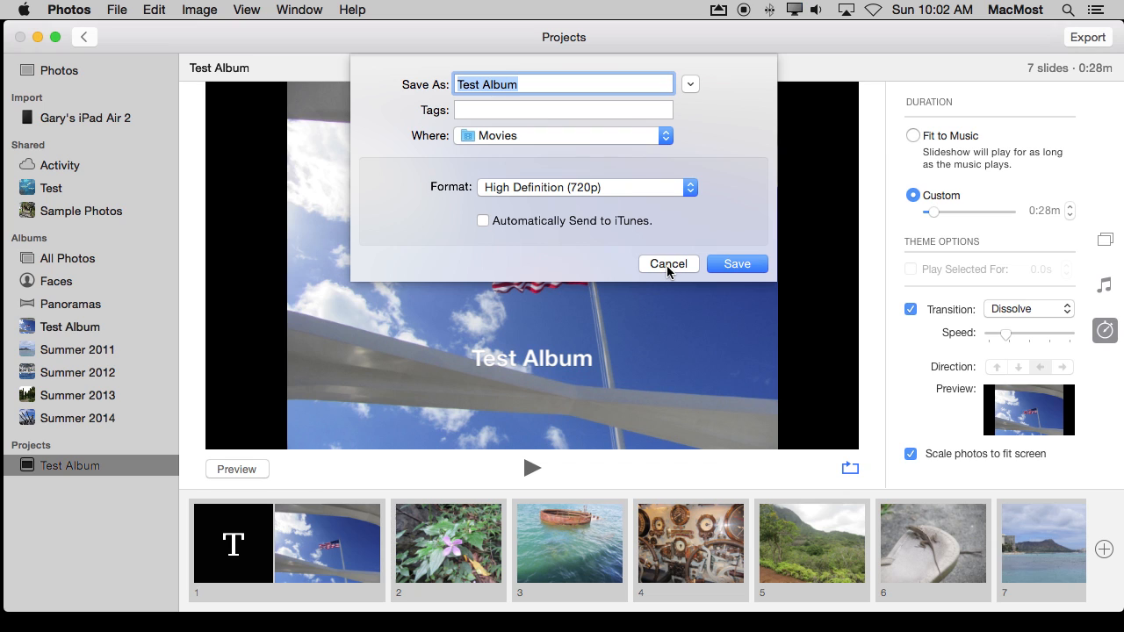
pyautogui.click(668, 263)
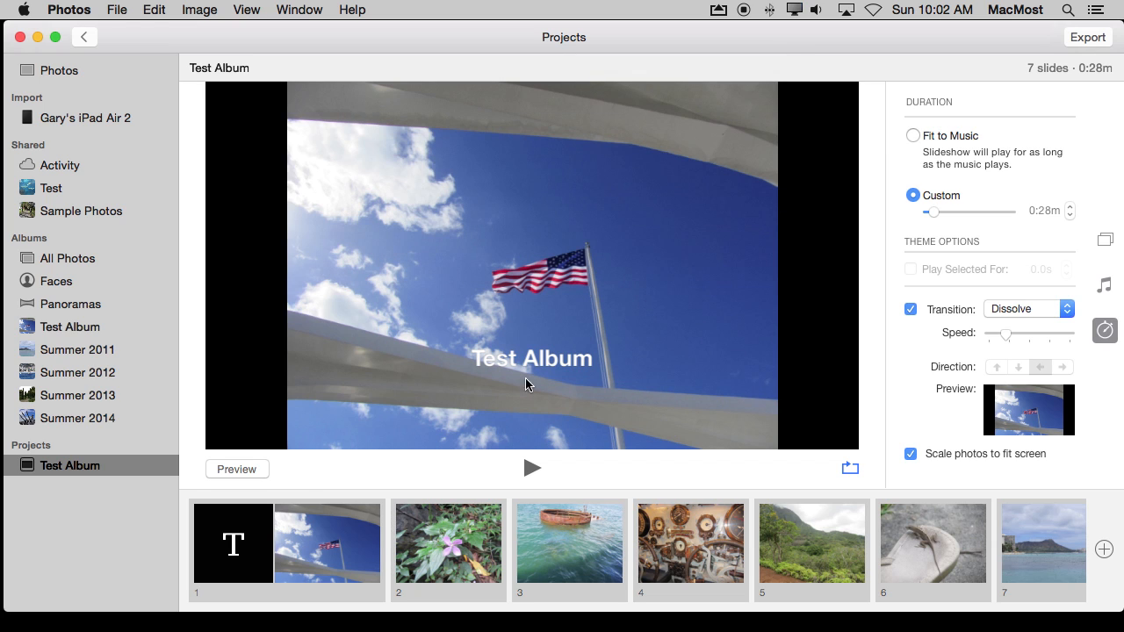
pyautogui.moveTo(334, 497)
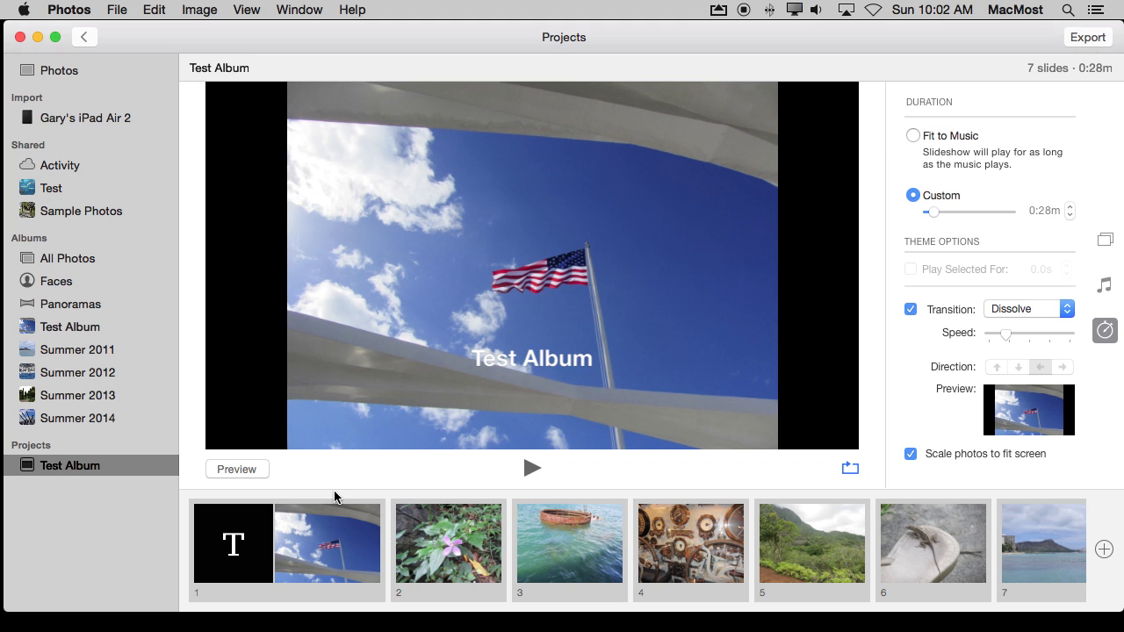
# Step: Add a 'Default Text' caption slide to the submarine gauges photo
pyautogui.click(690, 541)
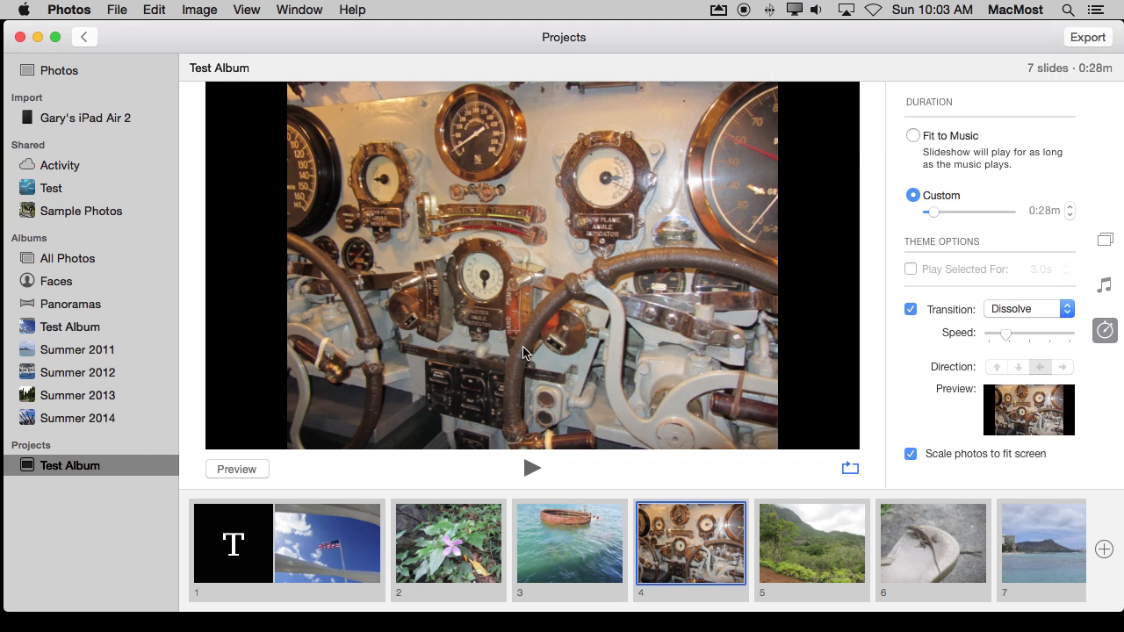
pyautogui.click(232, 543)
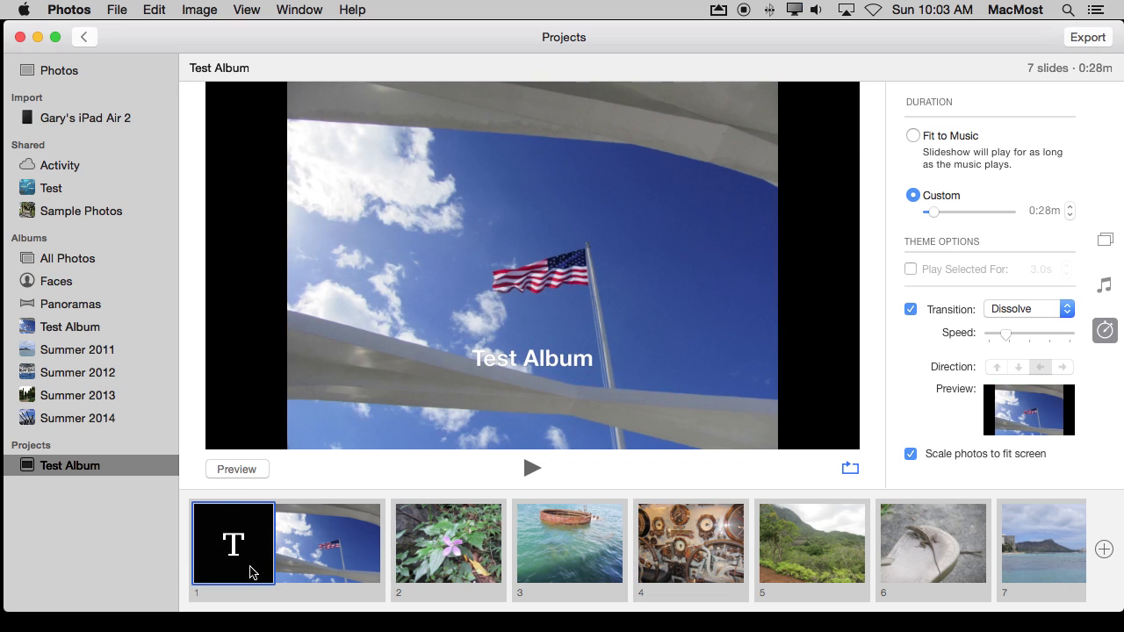
pyautogui.moveTo(451, 474)
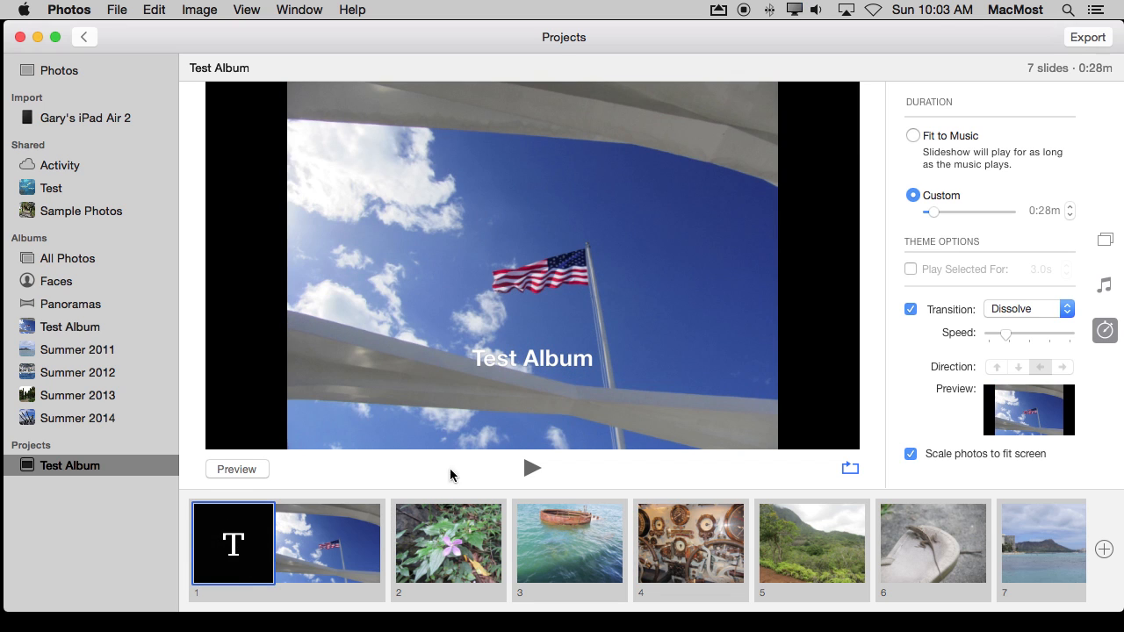
pyautogui.moveTo(701, 548)
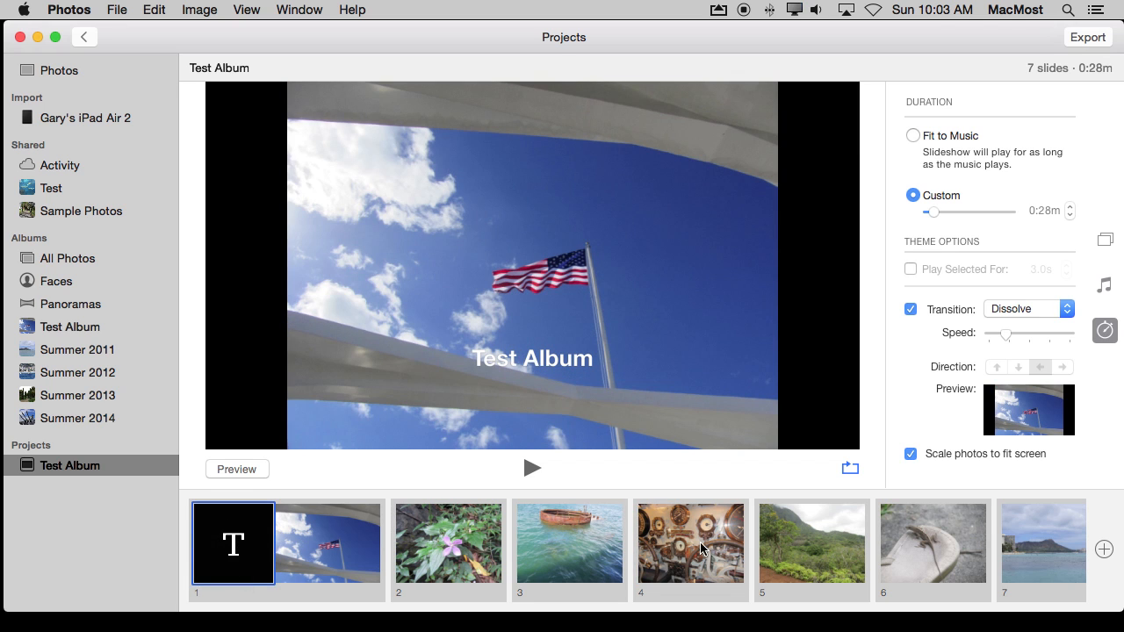
pyautogui.click(692, 543)
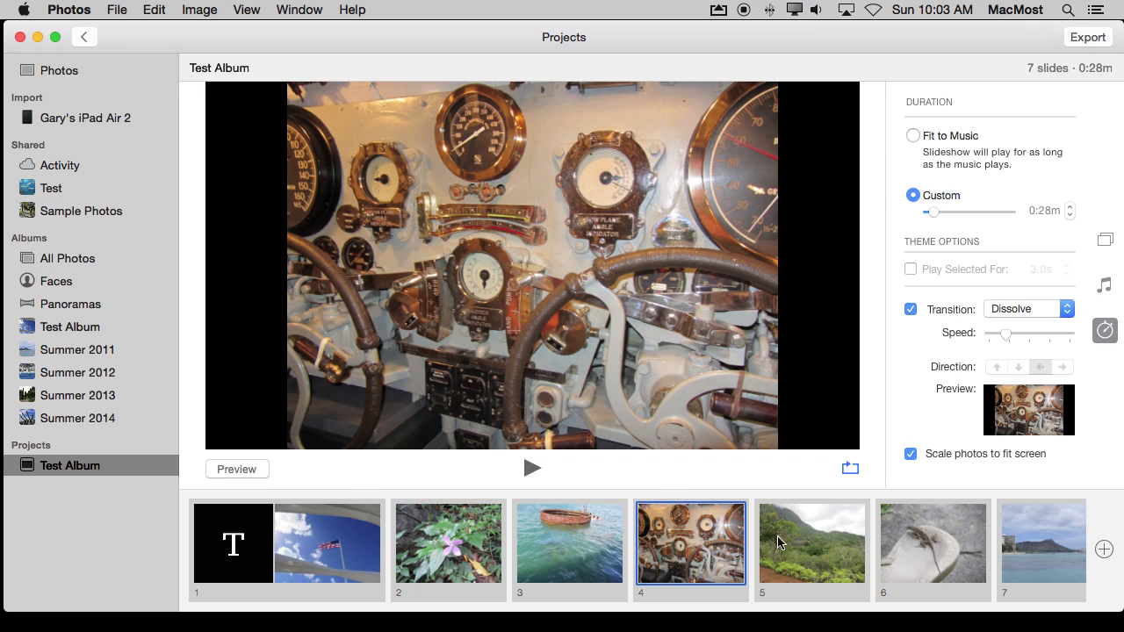
pyautogui.click(1103, 548)
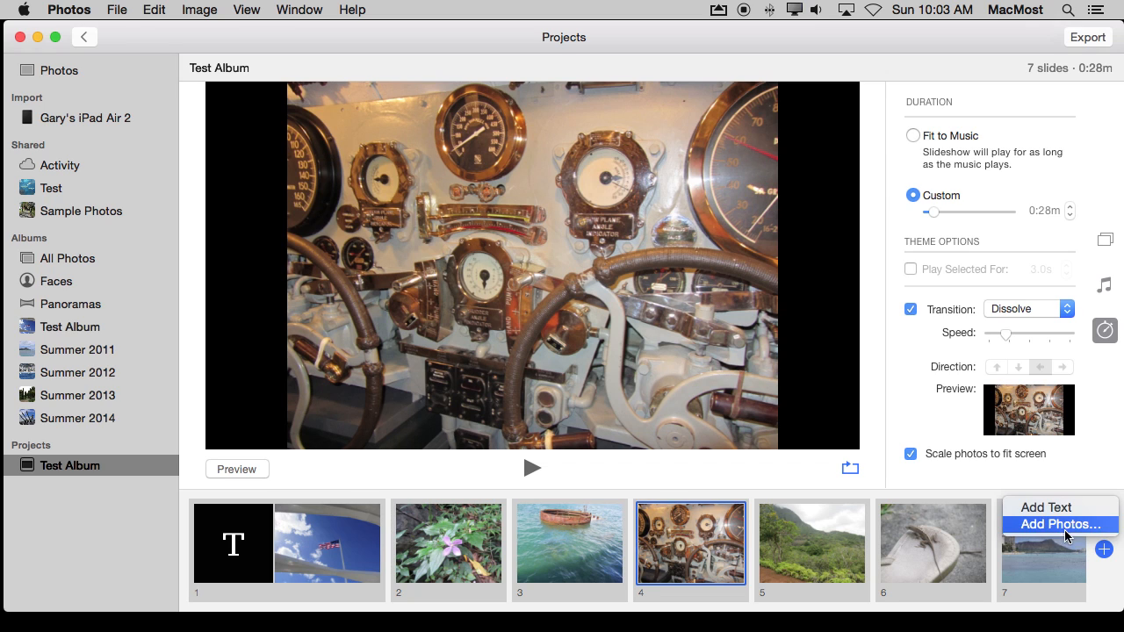
pyautogui.moveTo(1017, 541)
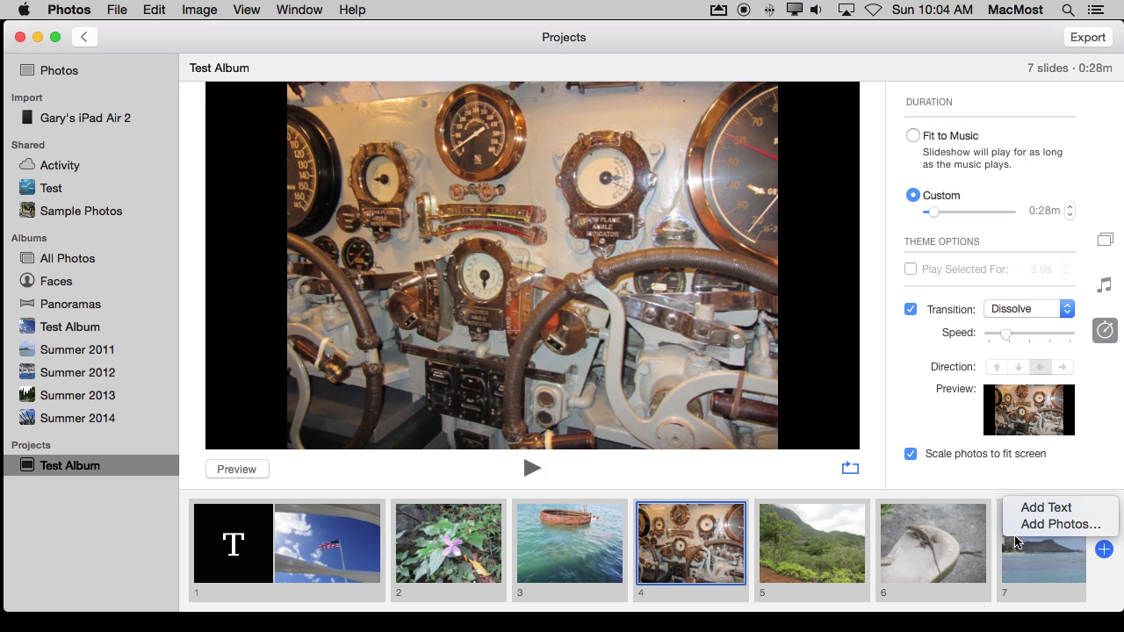
pyautogui.click(1045, 506)
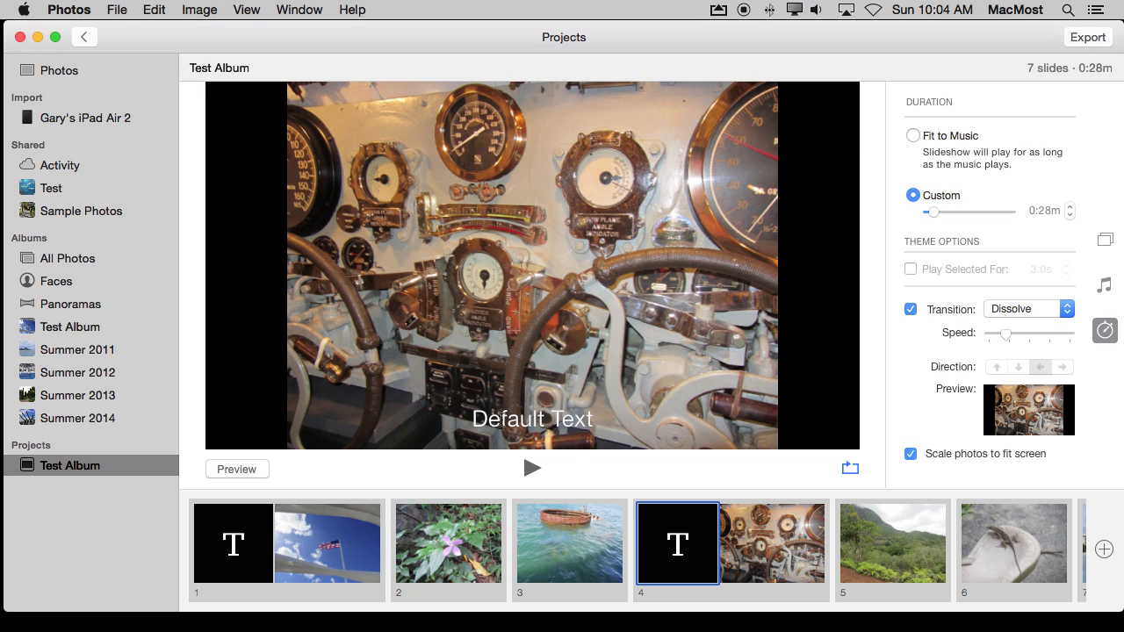
pyautogui.moveTo(446, 380)
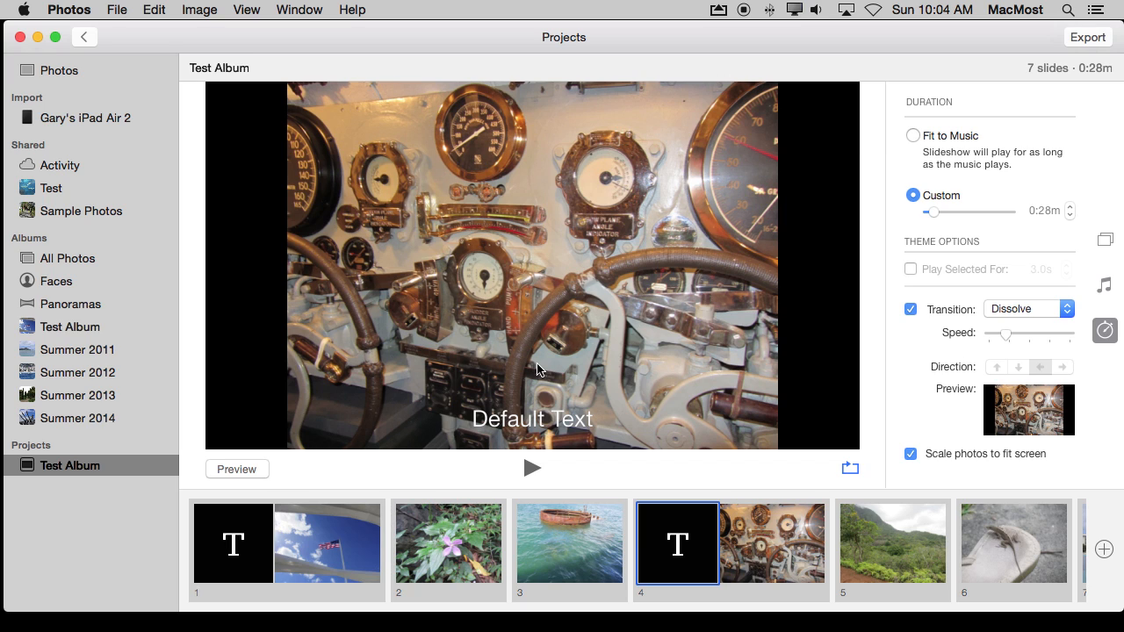
pyautogui.moveTo(341, 464)
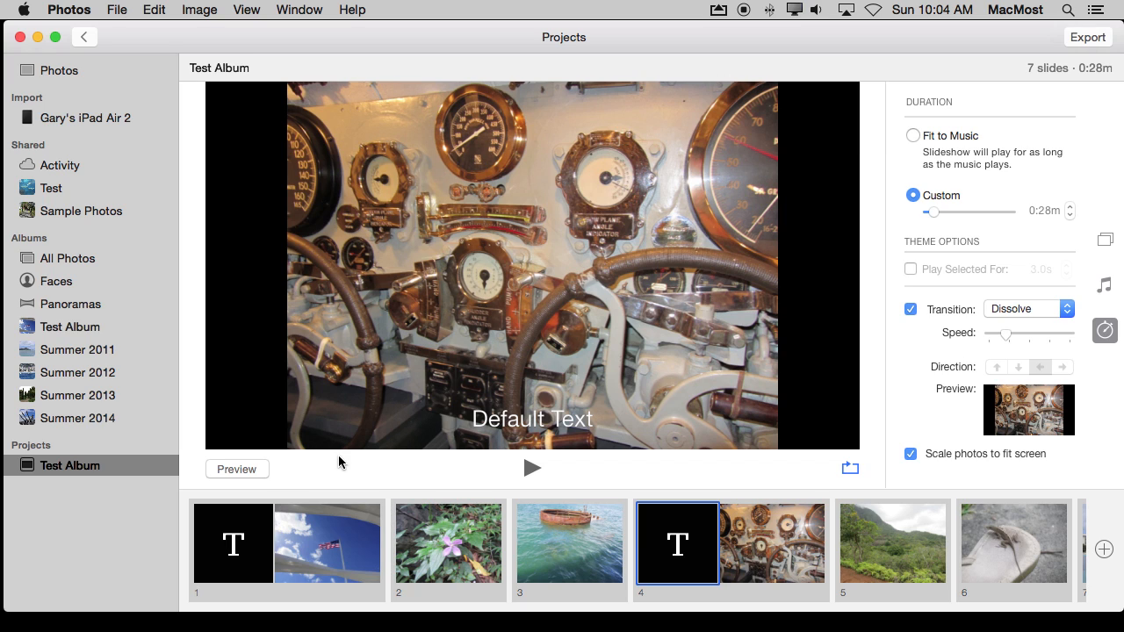
pyautogui.moveTo(50, 470)
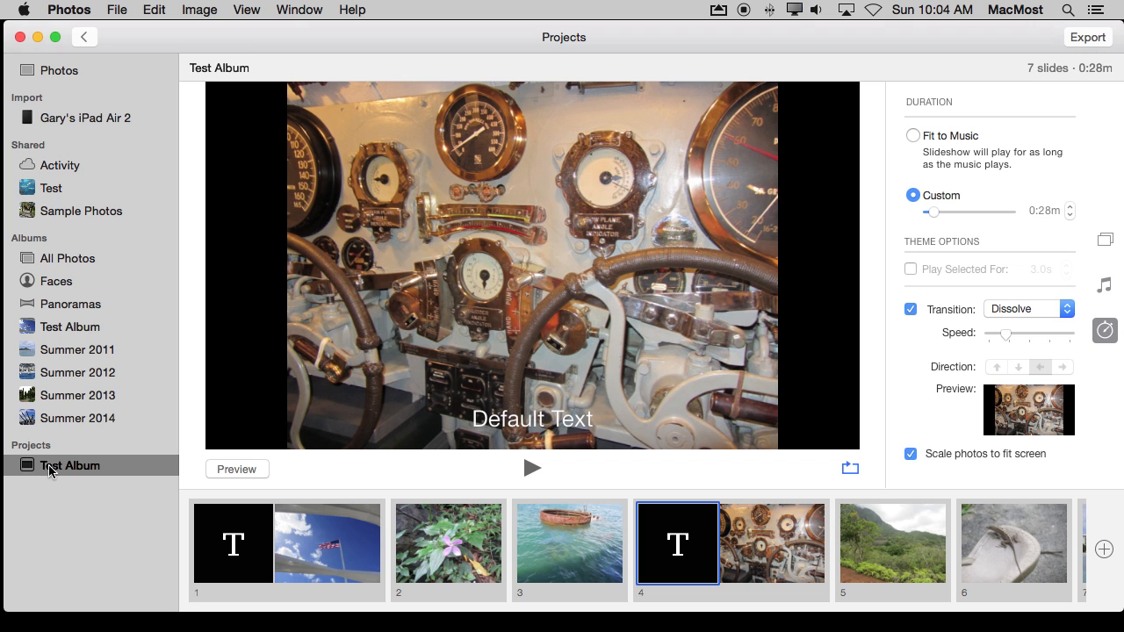